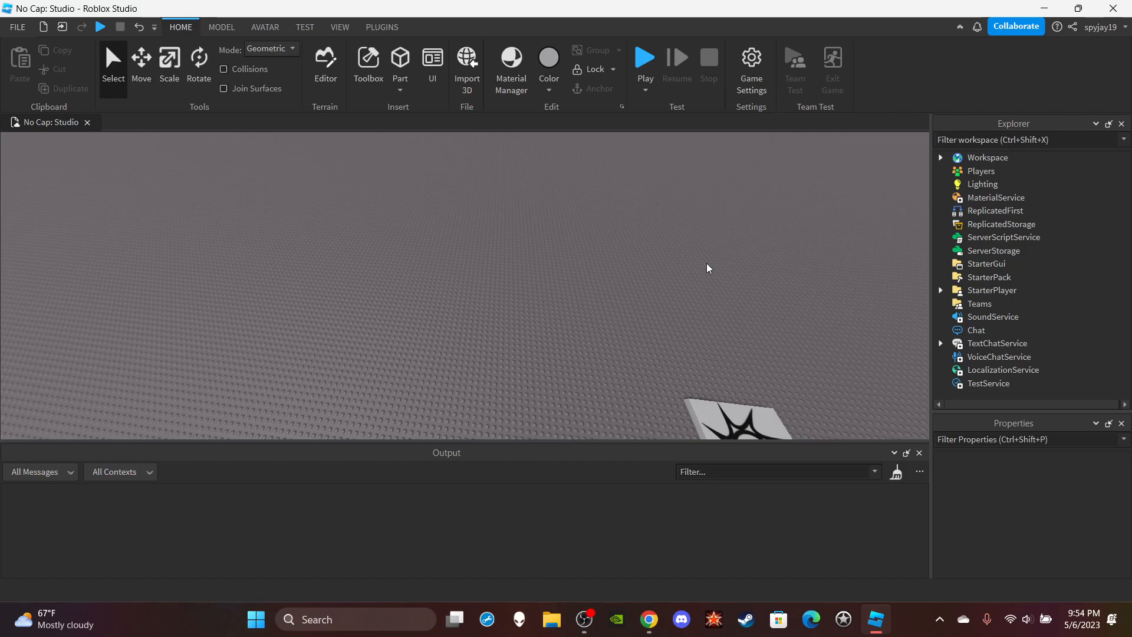
mouse_move(689, 260)
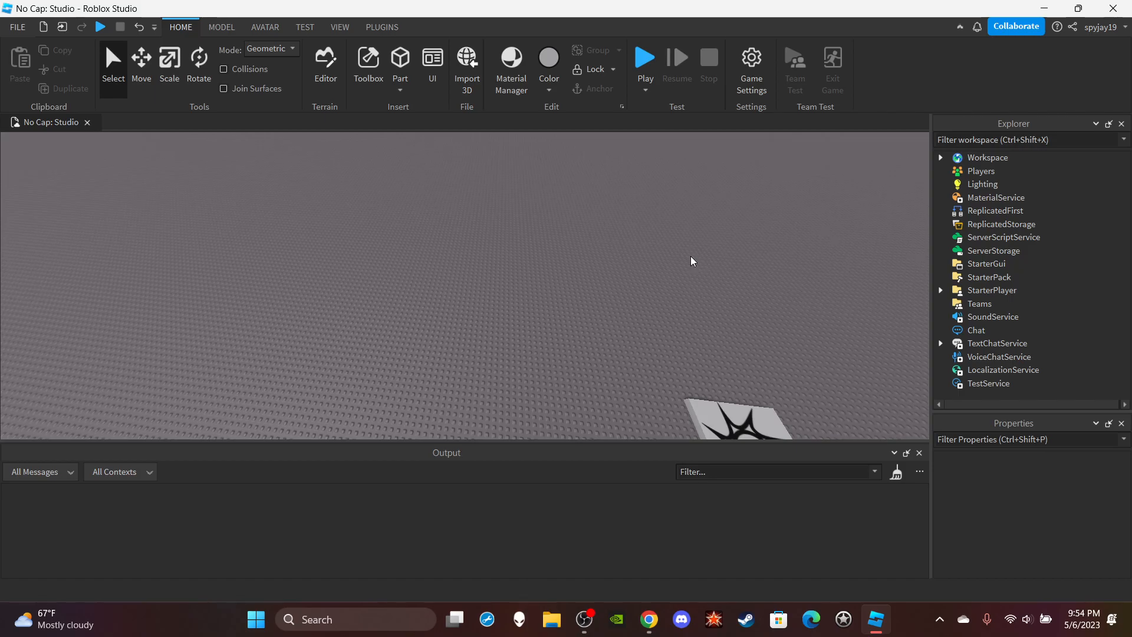
- Add a Script under ServerScriptService and name it AccessoryScript
left_click(1002, 237)
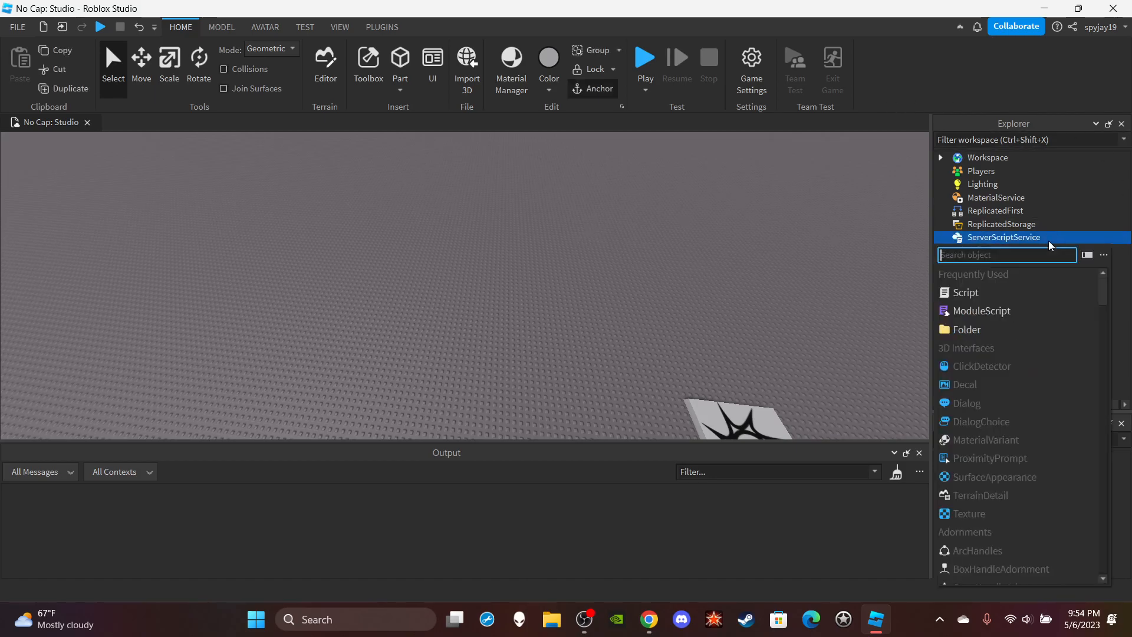
left_click(966, 292)
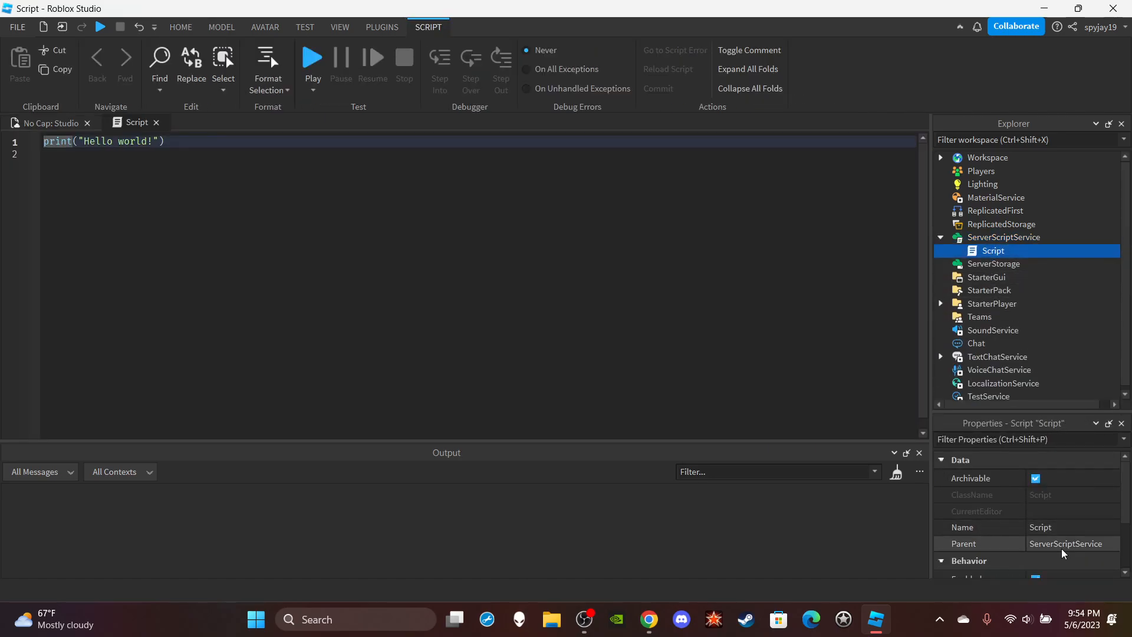
type("A")
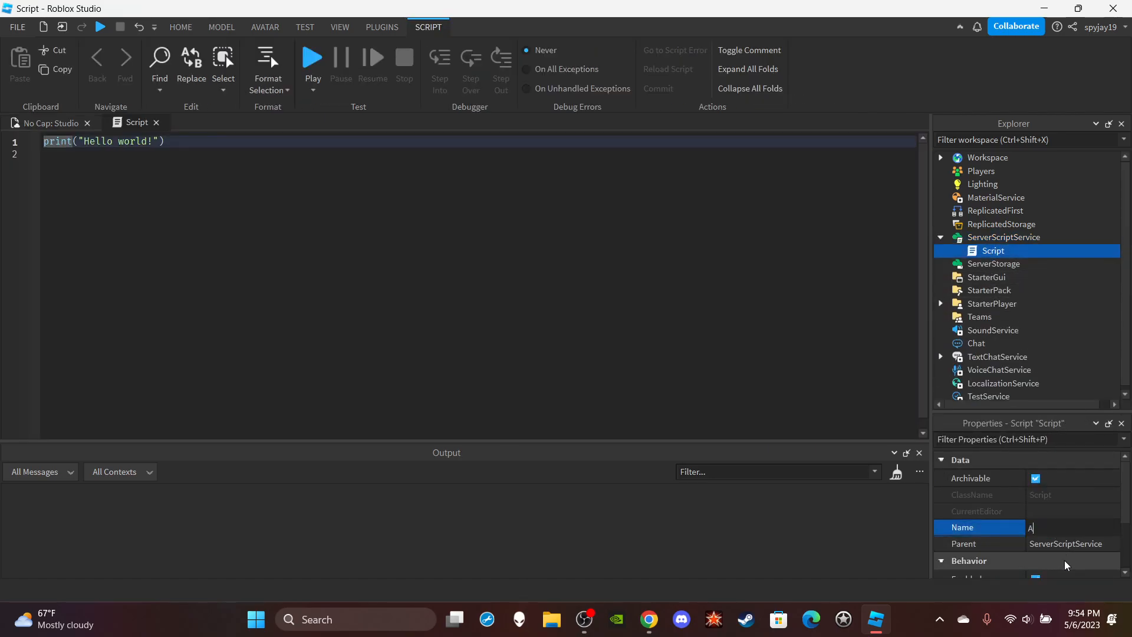
type("ccessorySc")
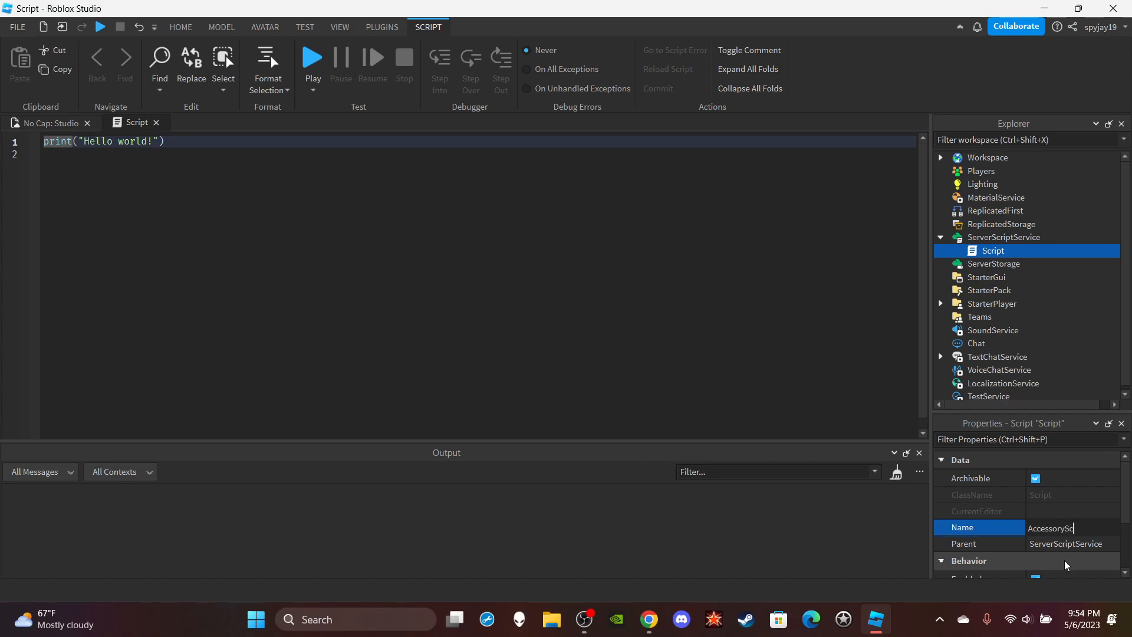
key("Backspace")
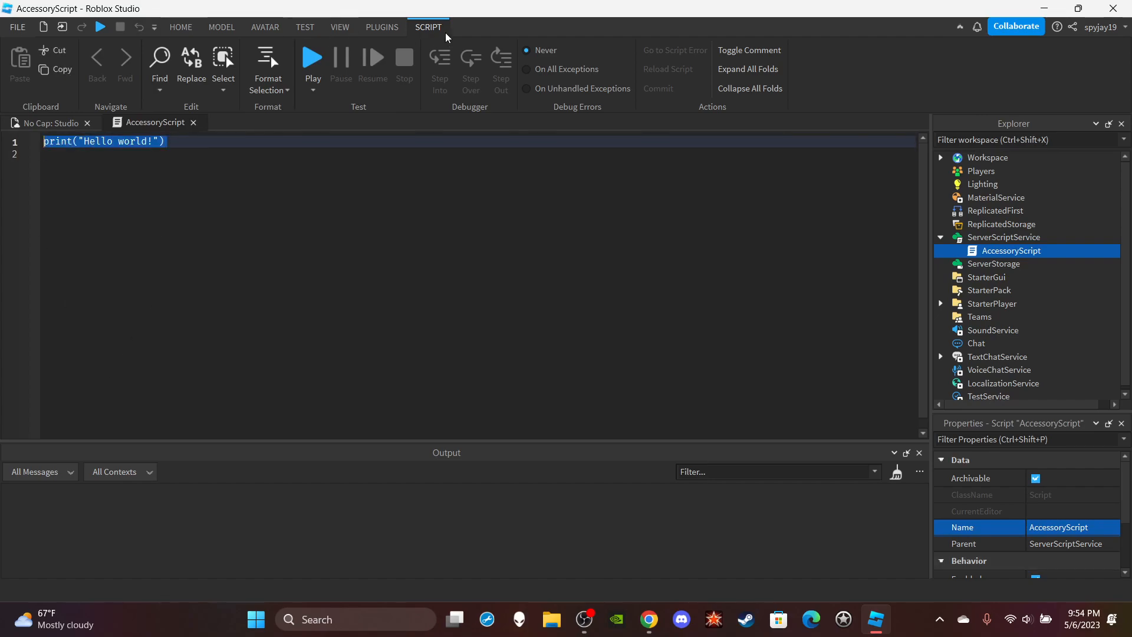
- Replace the print line with local IS = game:GetService("InsertService") and PlayerAdded/Chatted Connect(function(msg)) handlers
key("Delete")
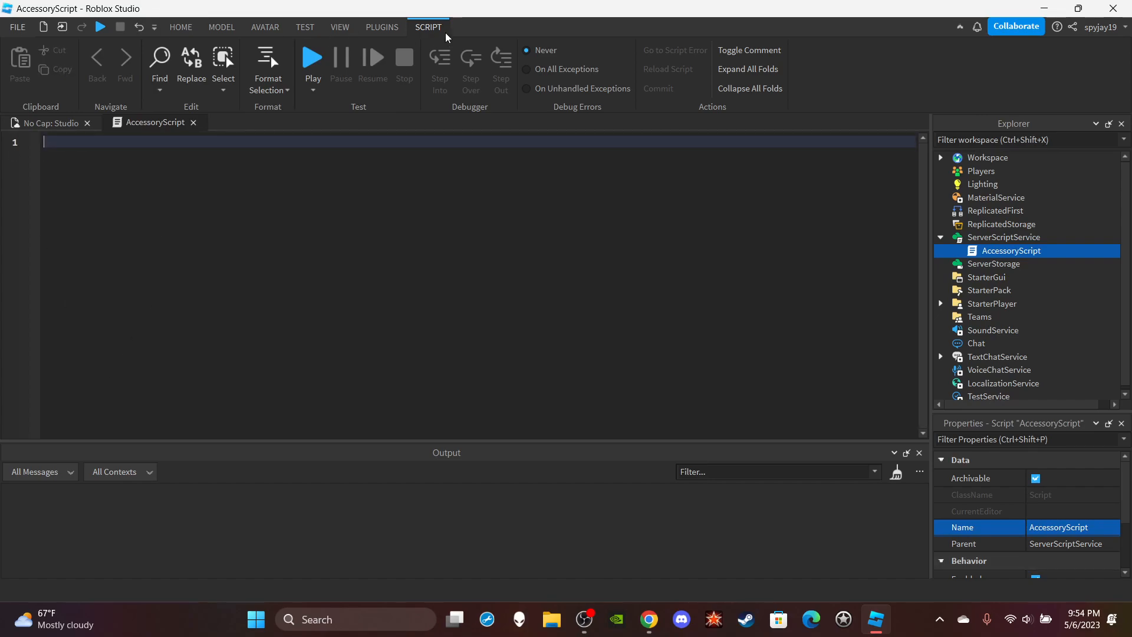
type("local IS")
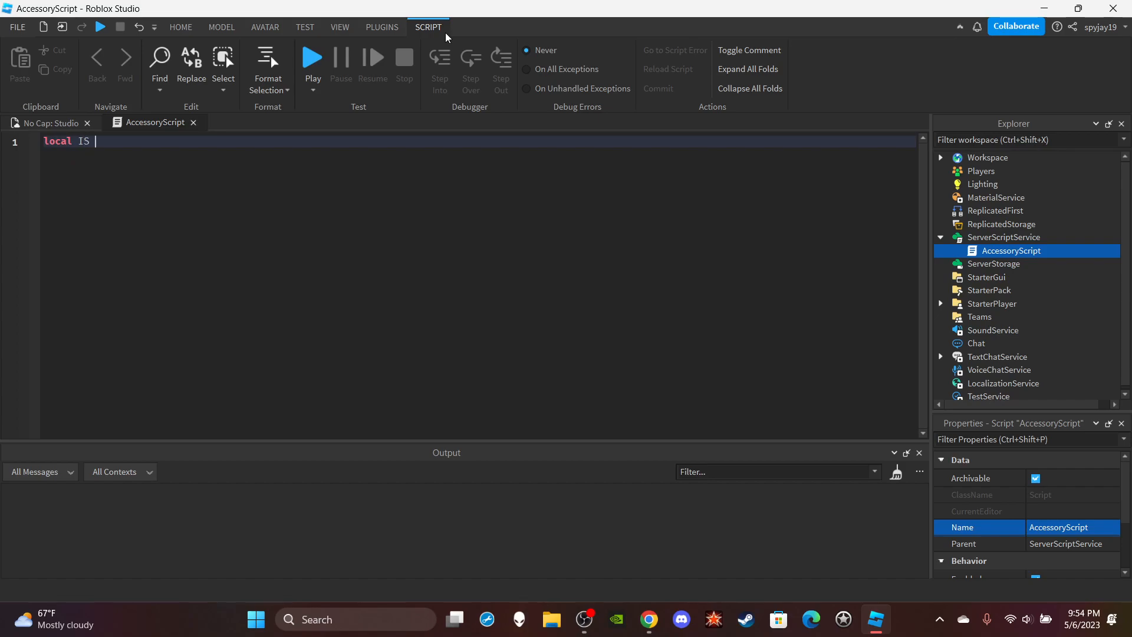
type("= game:g")
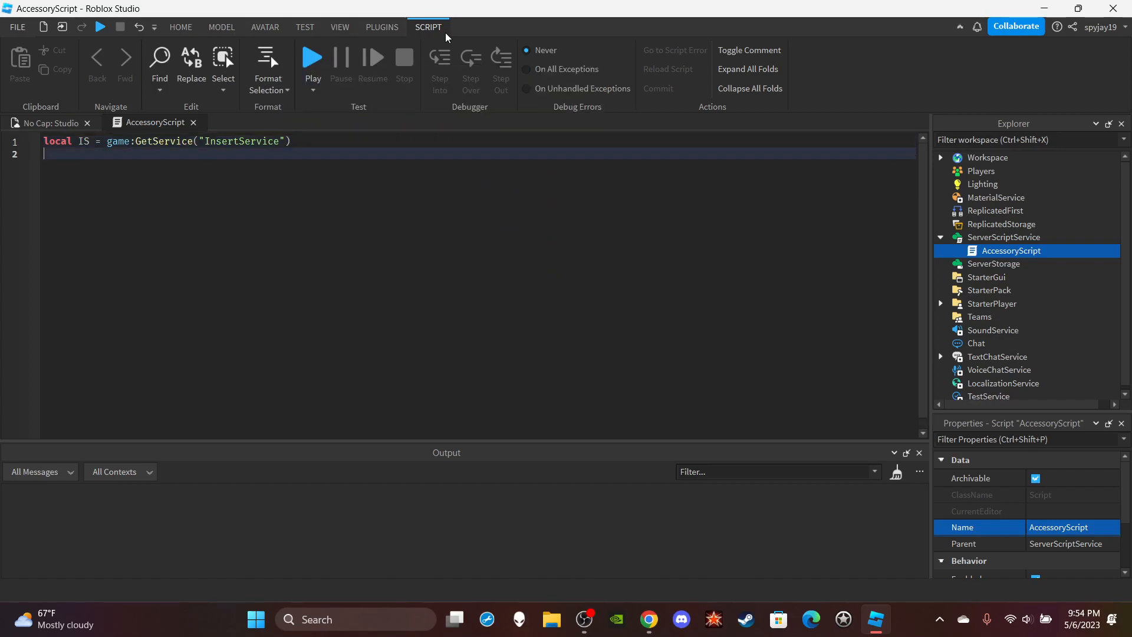
type("game.Players.PlayerAdded")
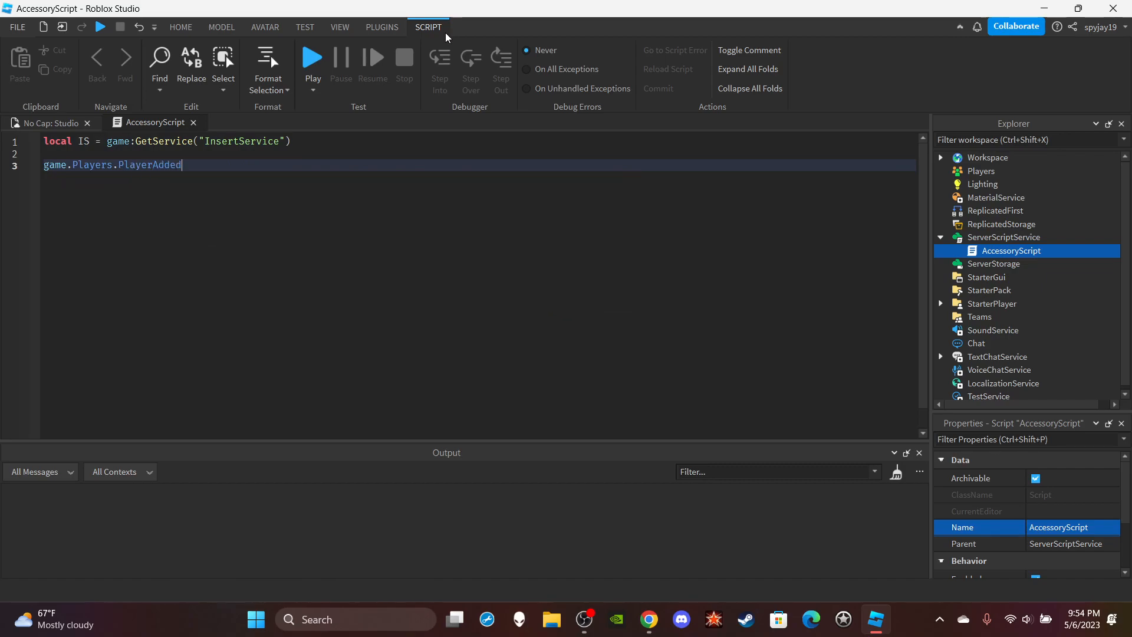
type(":Connect(function(plr")
type("plr.Chatted")
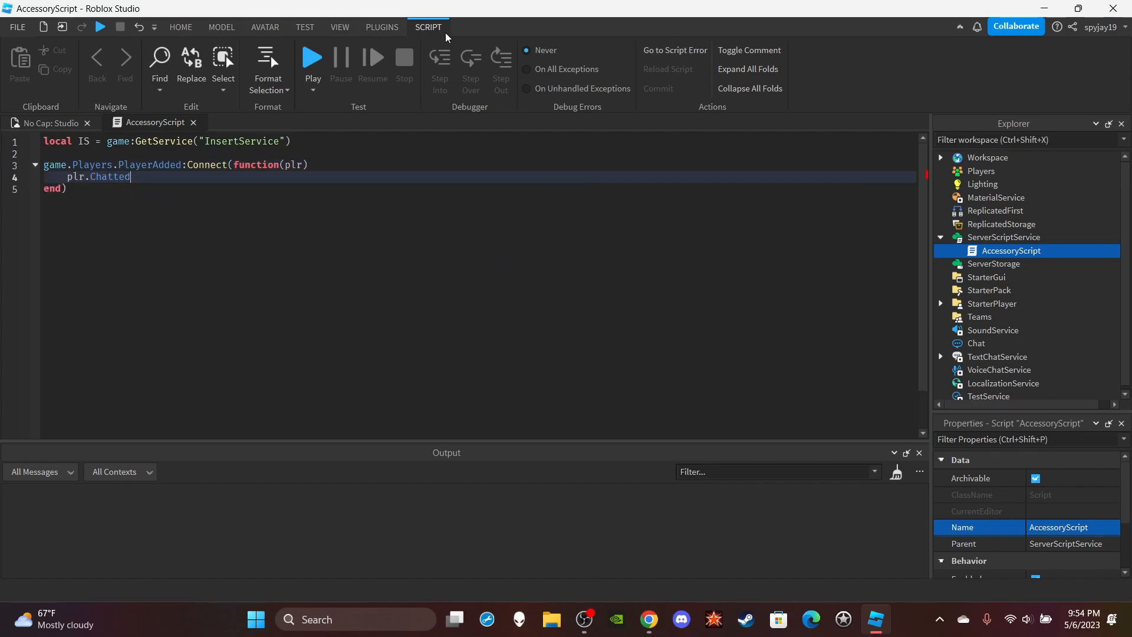
type(":Connect(function")
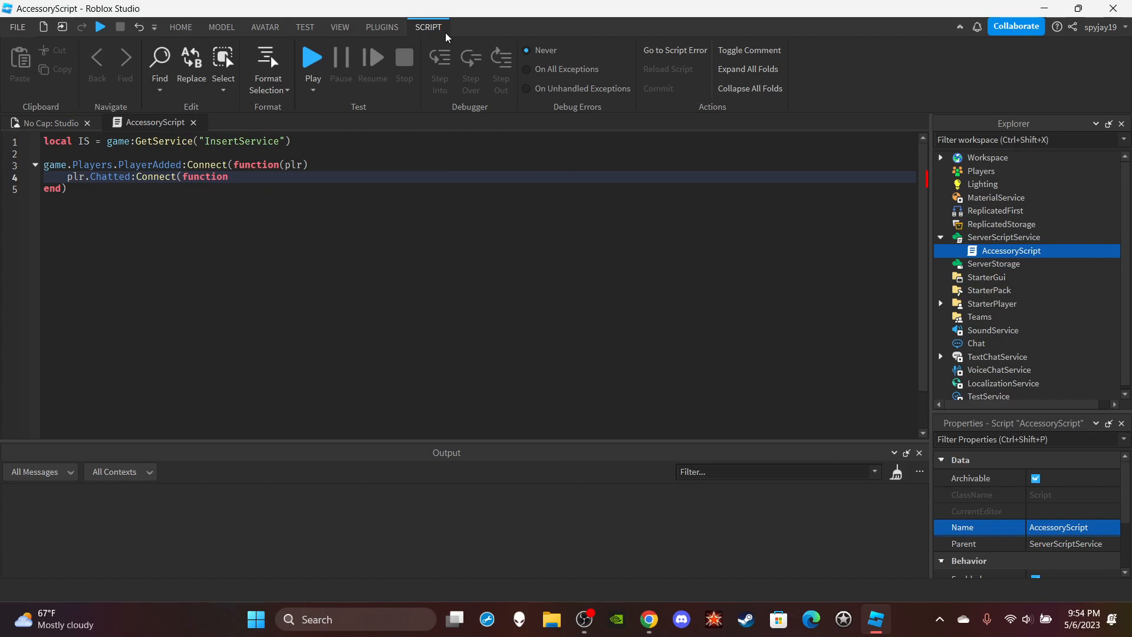
type("msg)")
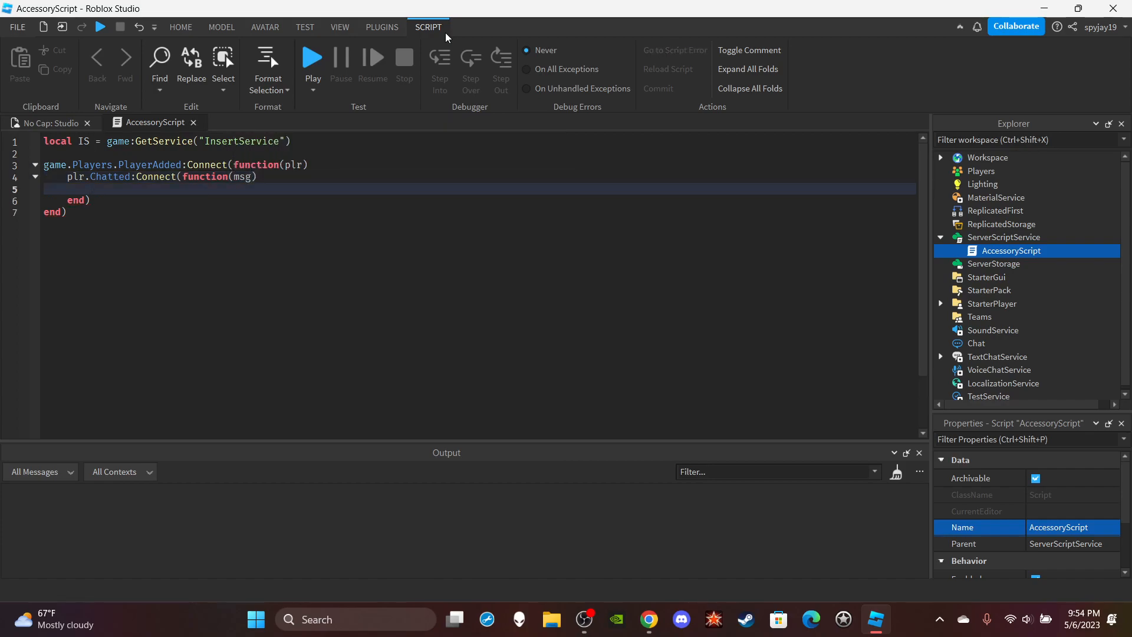
- Write local Command = string.sub(msg, 1, 10) and an if Command == ":Accessory" check
type("l")
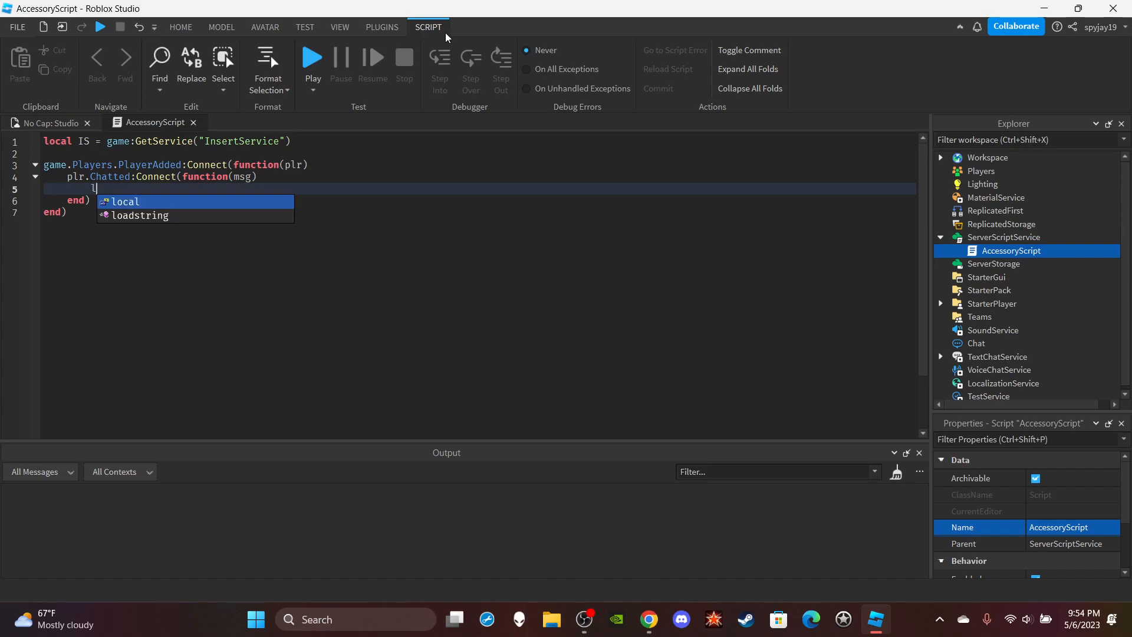
type("local Command")
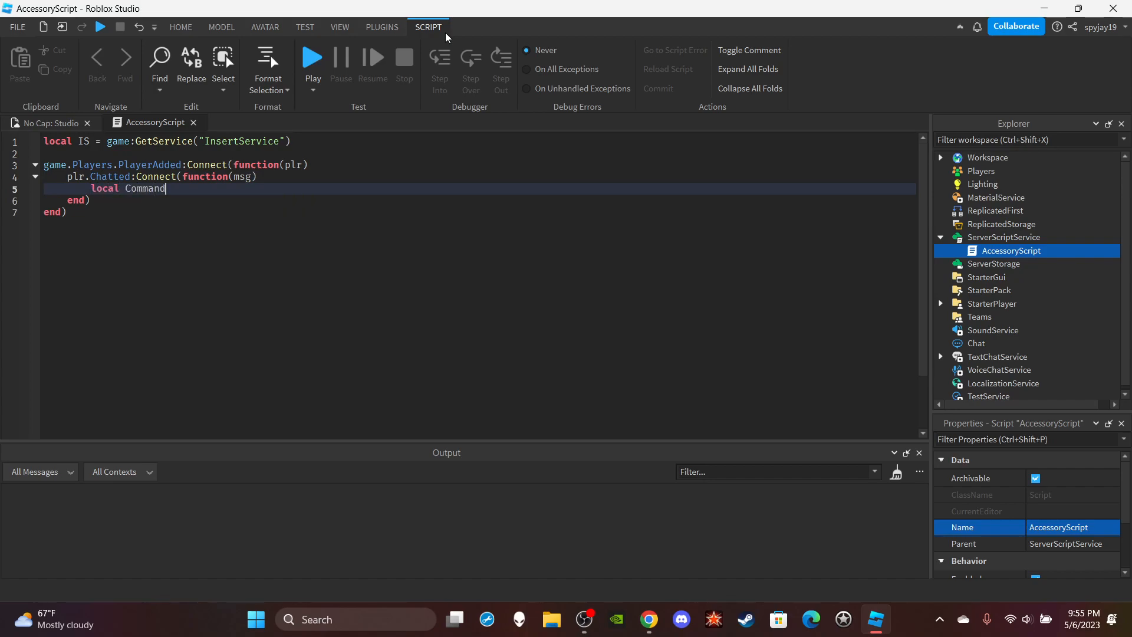
type("= string.su")
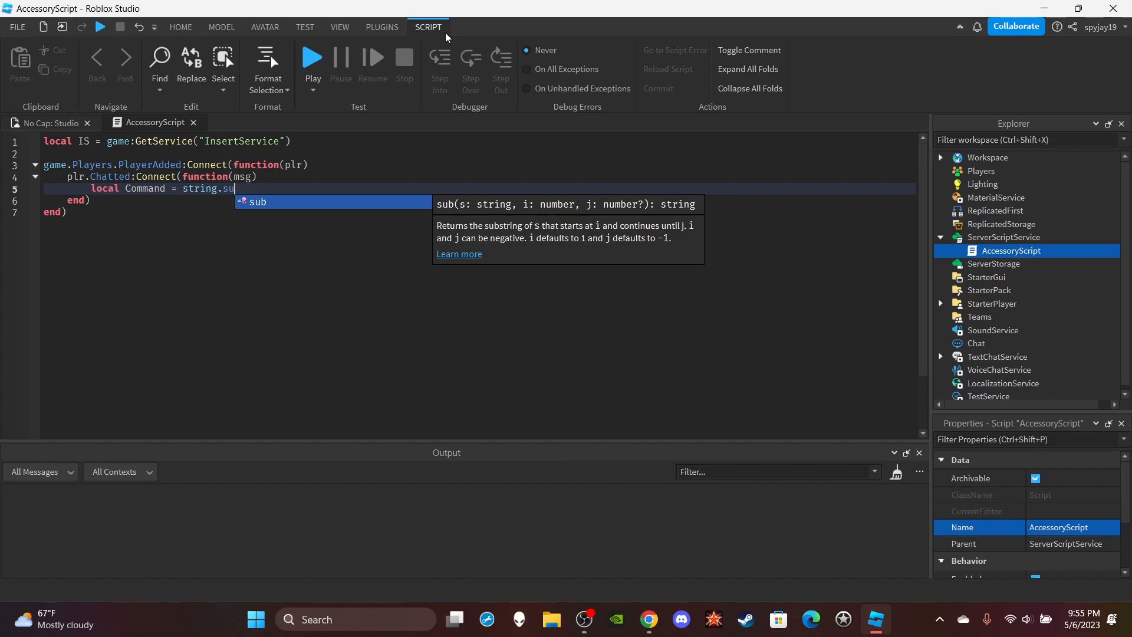
type("b(msg,")
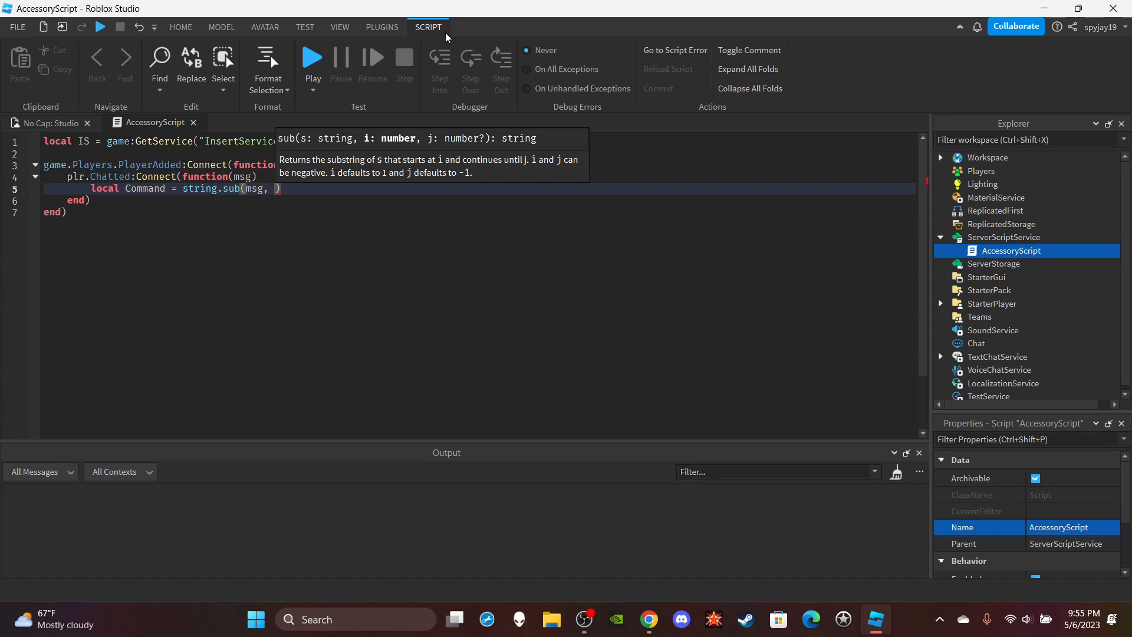
type("1, 10")
type("if")
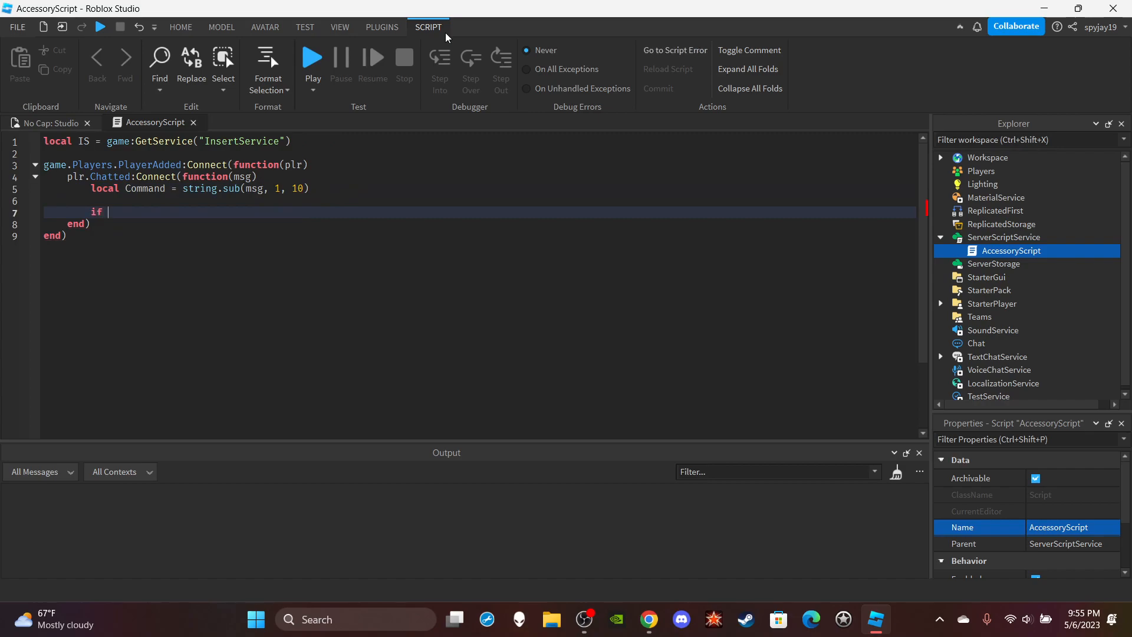
type("Command == \"")
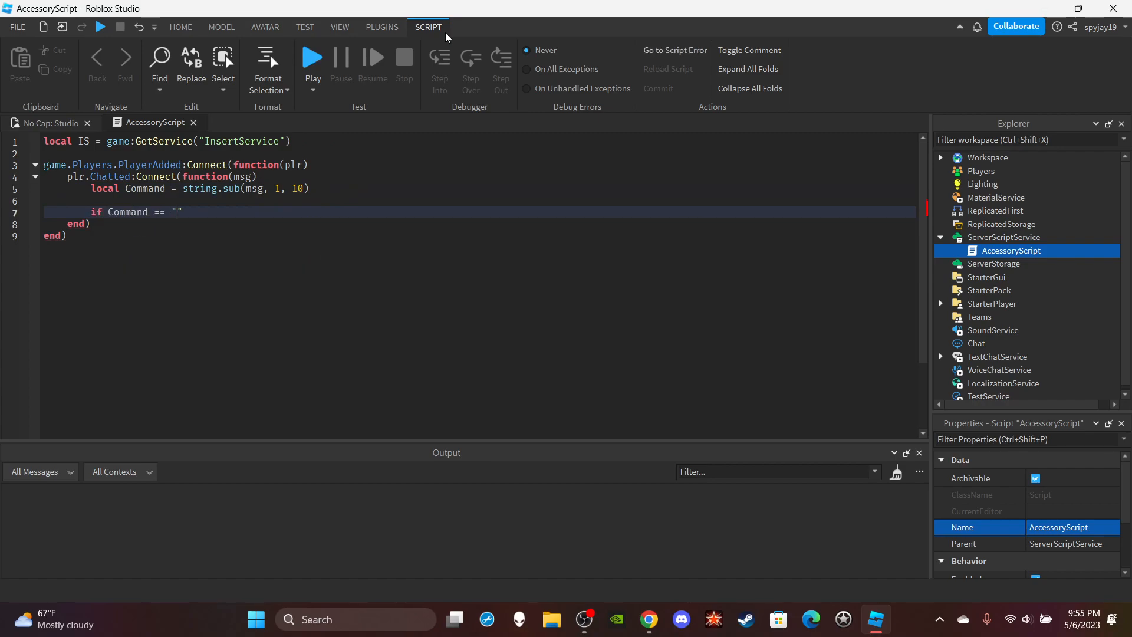
type(":Acce")
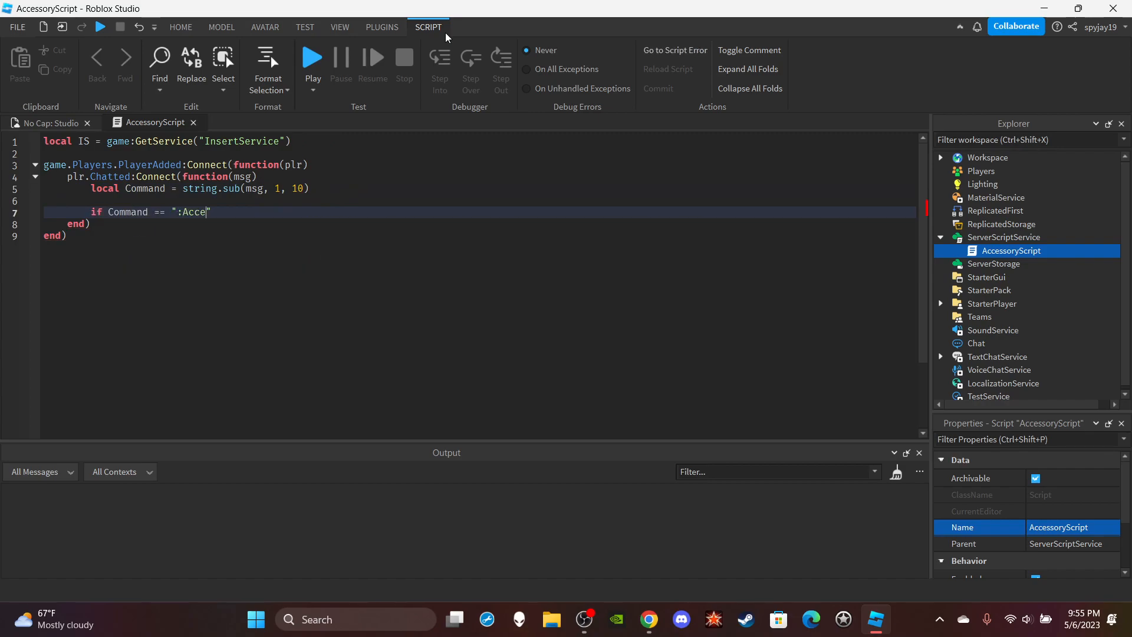
type("ssory\"")
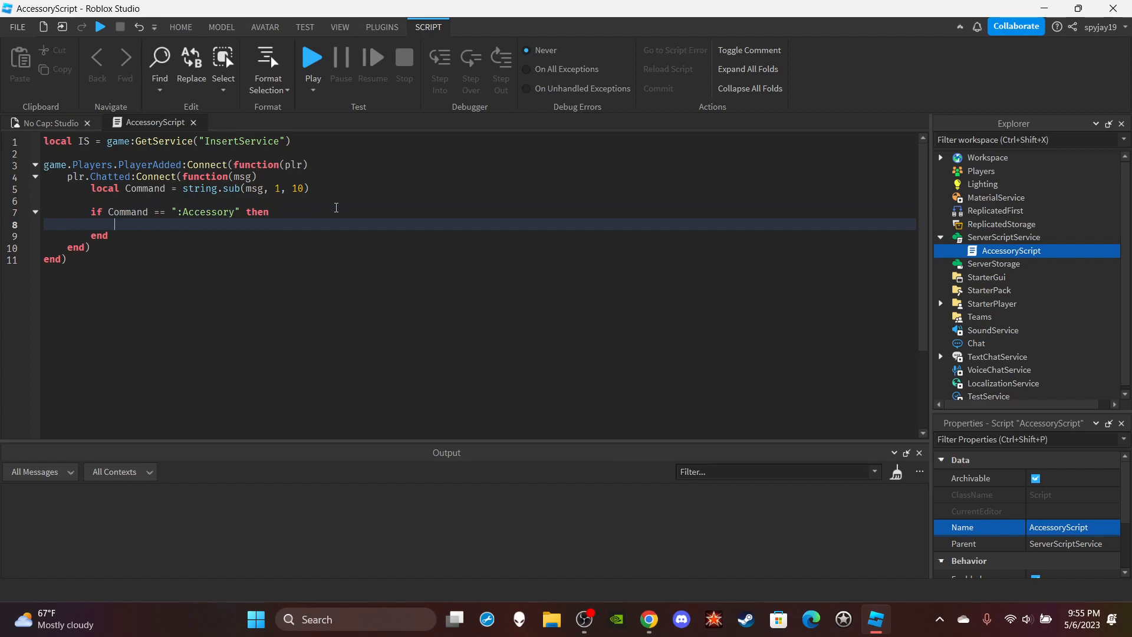
- Define local AID = string.sub(msg, 12) and local Asset = IS:LoadAsset(AID)
type("local")
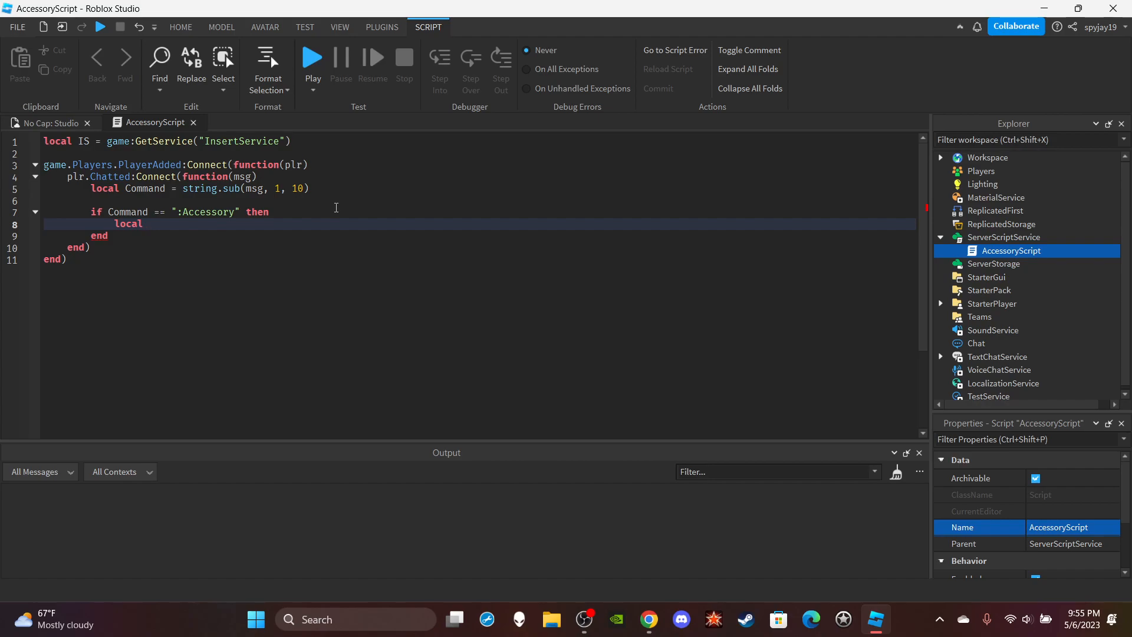
type("A")
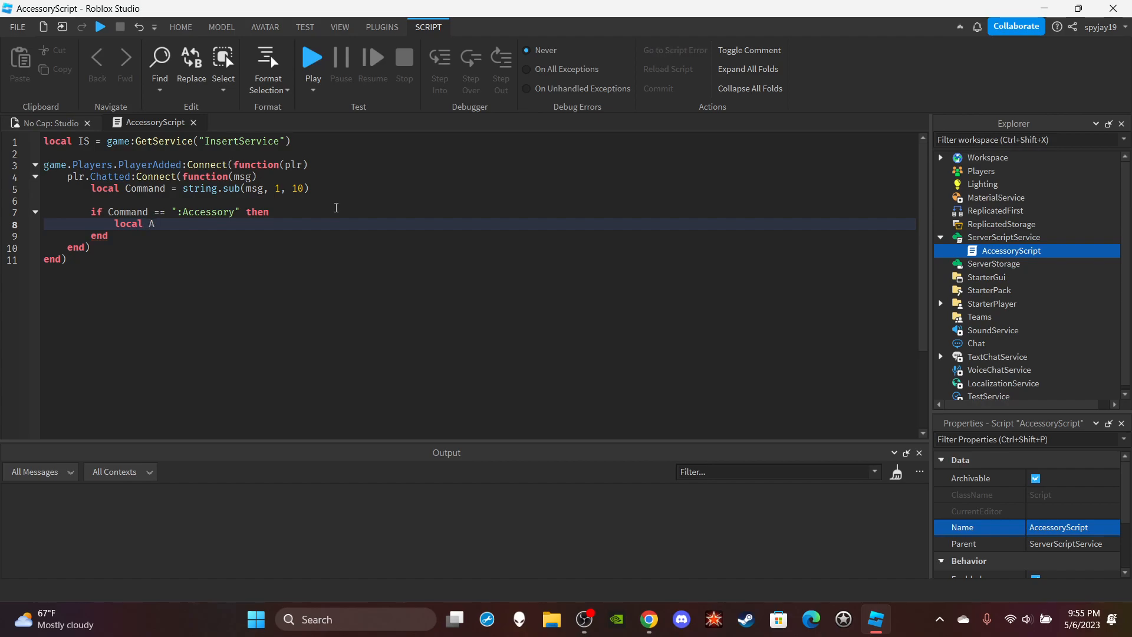
type("ID =")
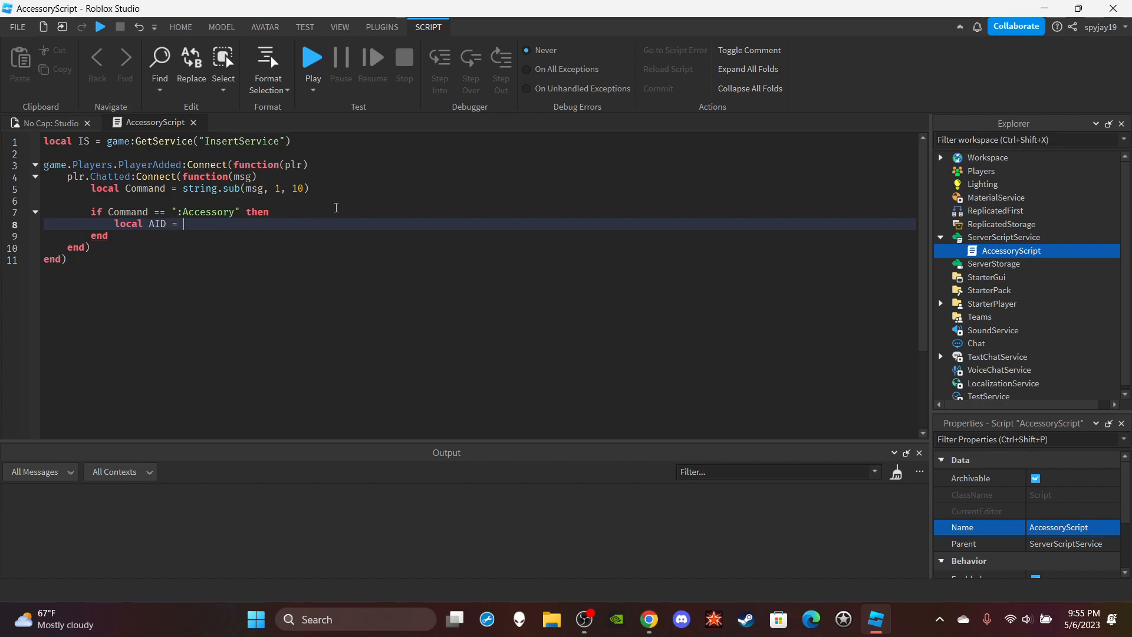
type("string.s")
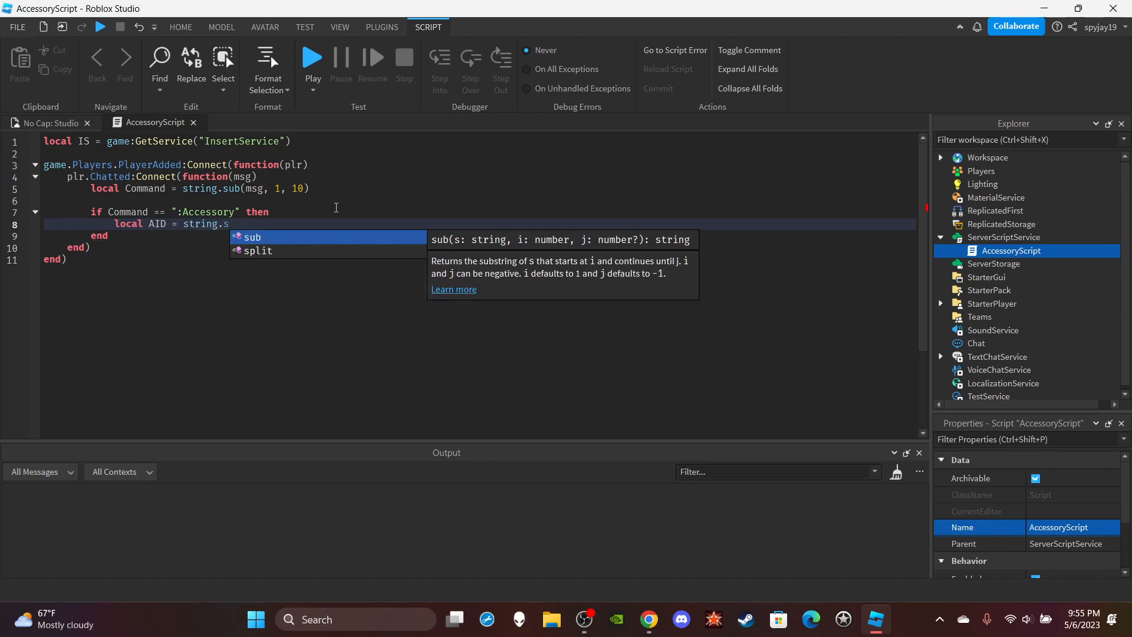
type("ub(msg,")
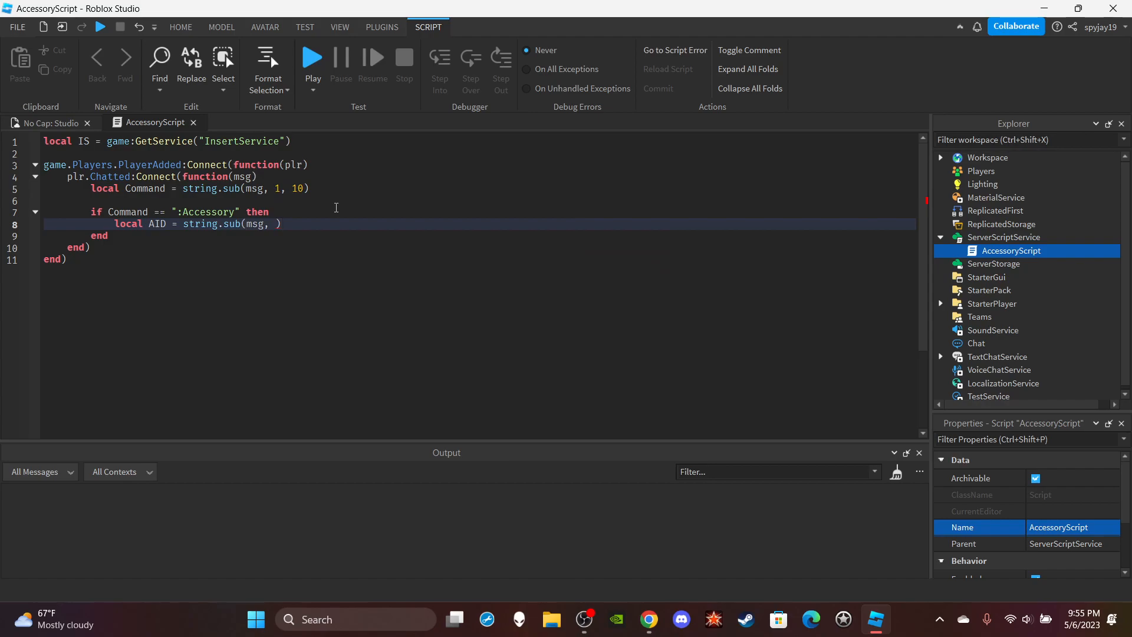
type("12")
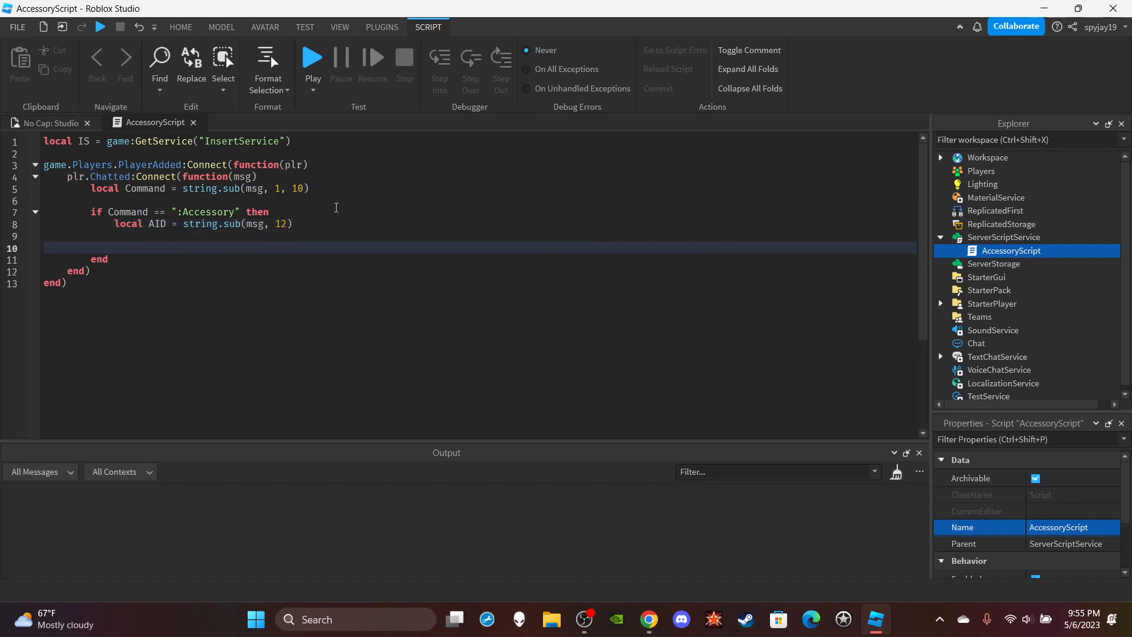
type("local A")
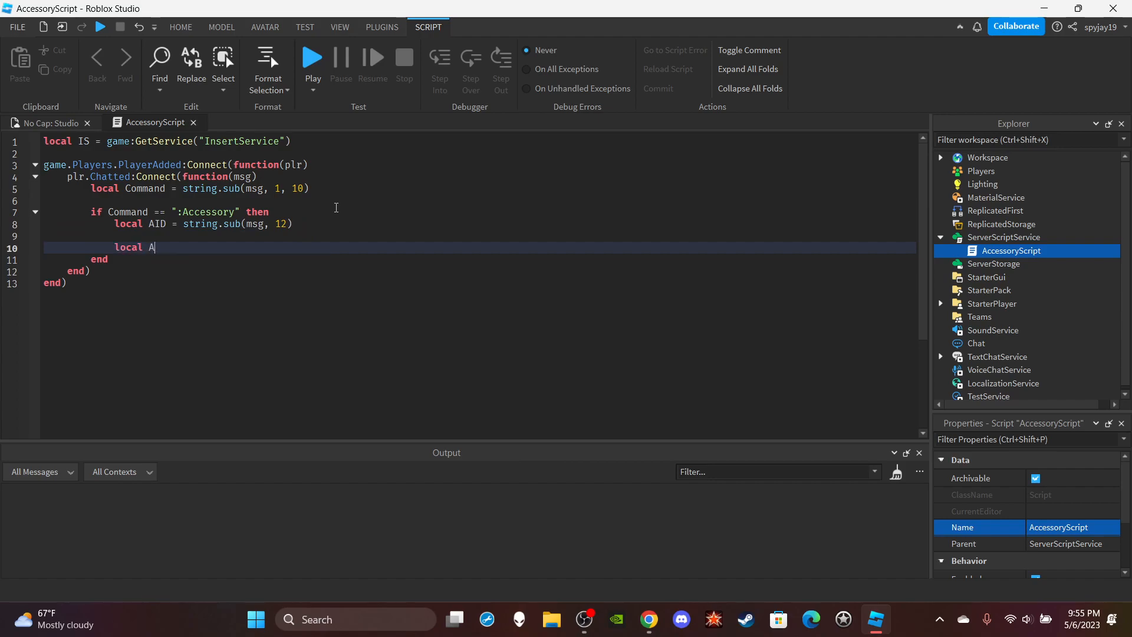
type("sset = IS")
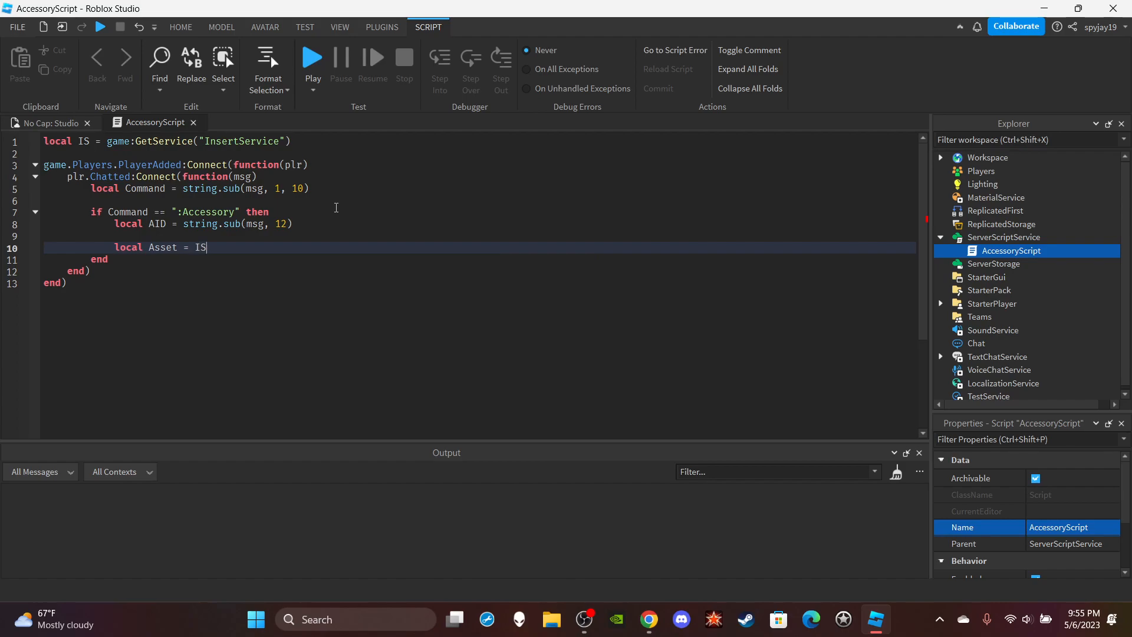
type(":LoadAsset()")
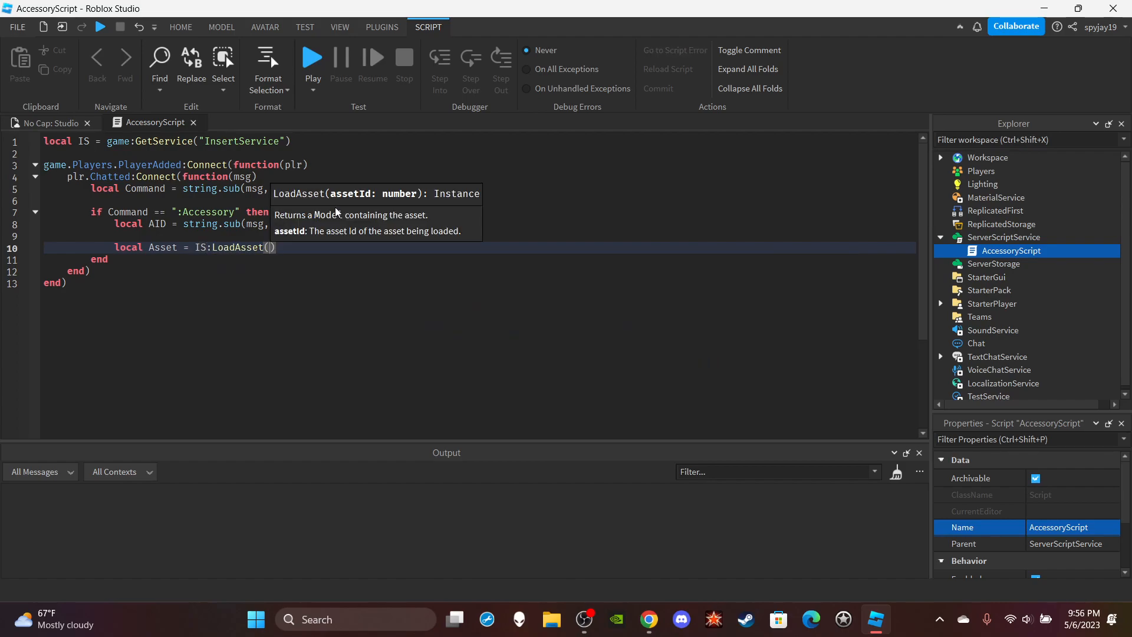
type("AID")
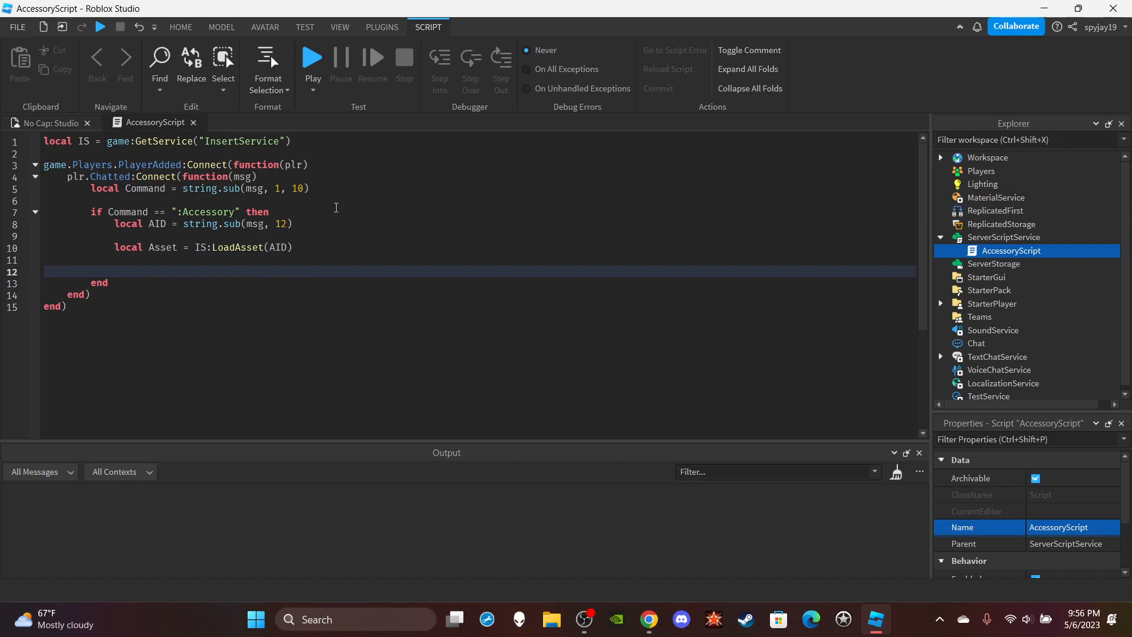
- Loop for i,v in pairs(Asset:GetChildren()) setting v.Parent = Character
type("for")
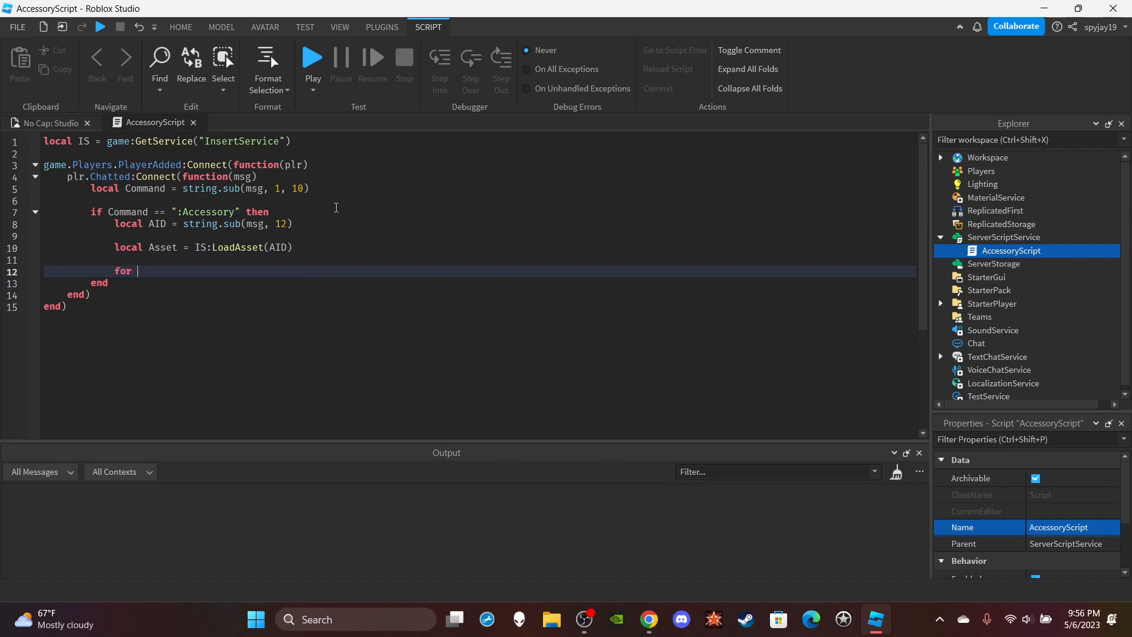
type("i,v in pair")
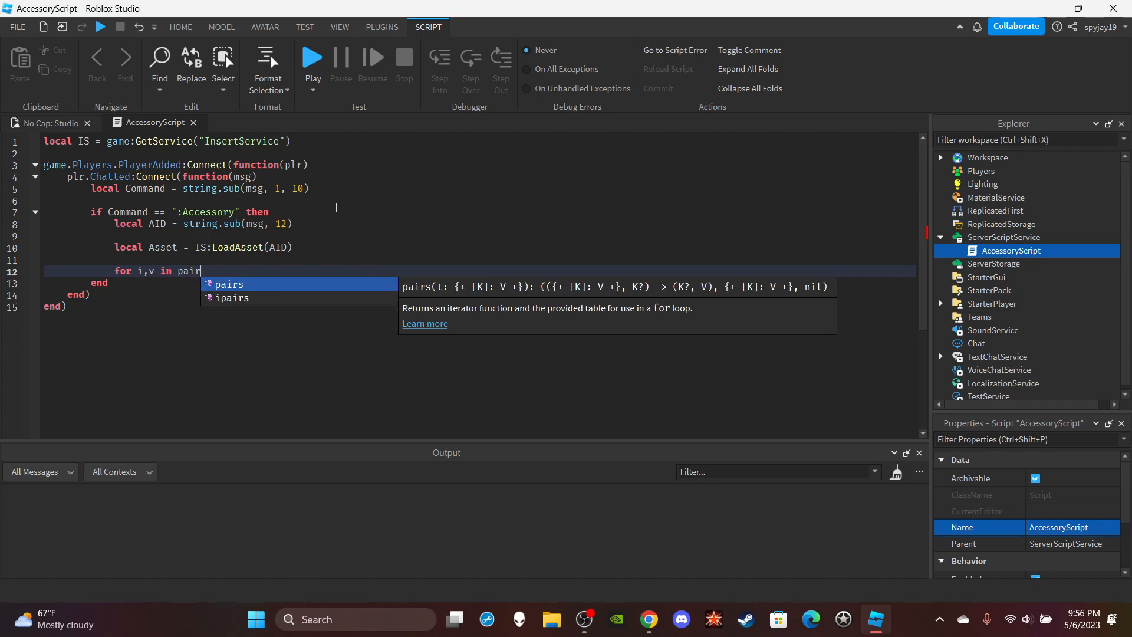
type("s(Asset)")
type("v")
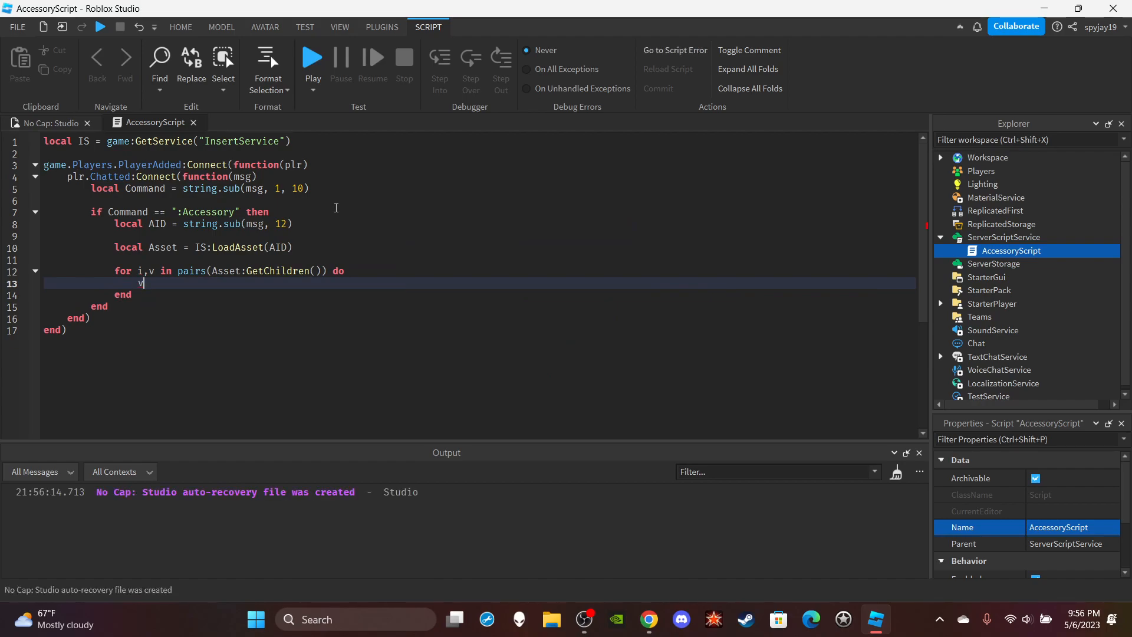
type(".Parent =")
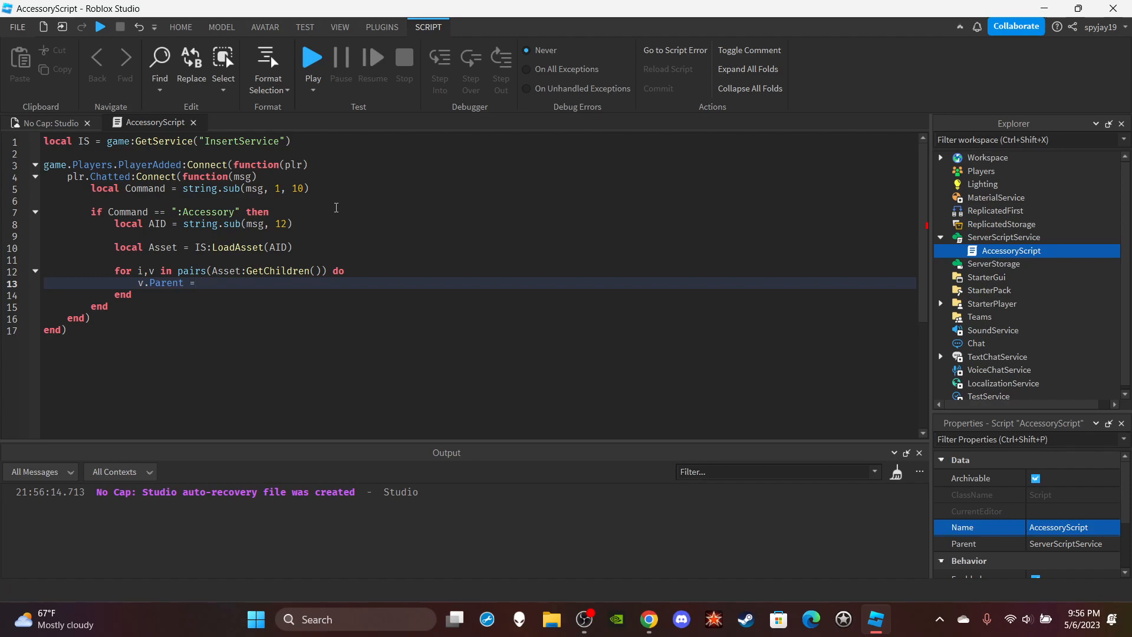
type("Character")
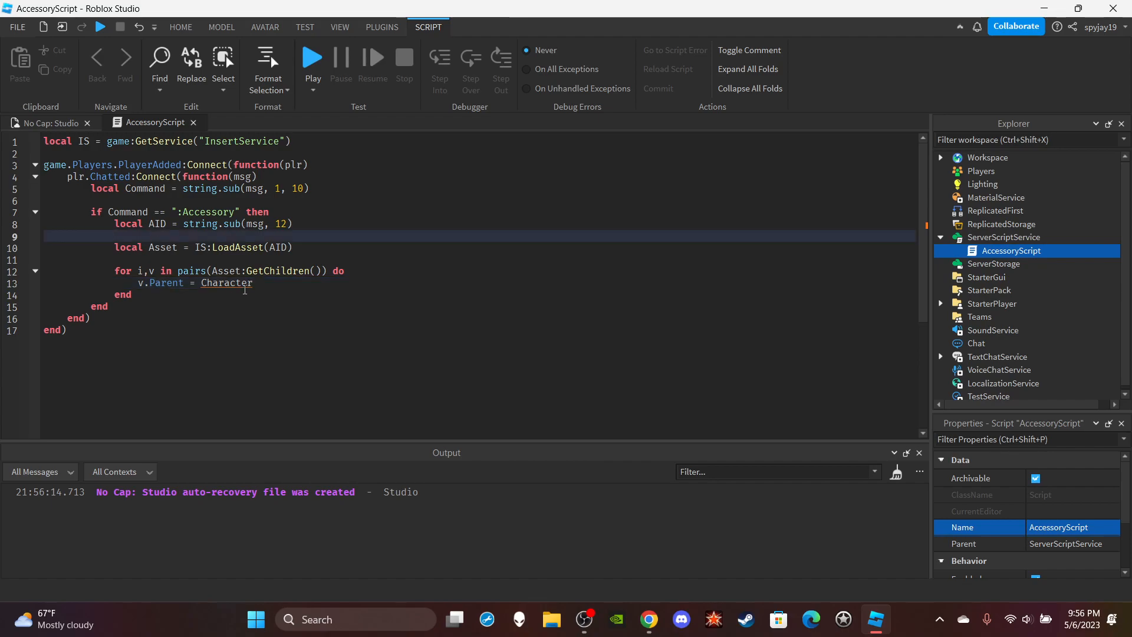
- Add local Character = game.Workspace:FindFirstChild(plr.Name) above the LoadAsset line
type("local Character = game.Workspace:FindFirstChild(")
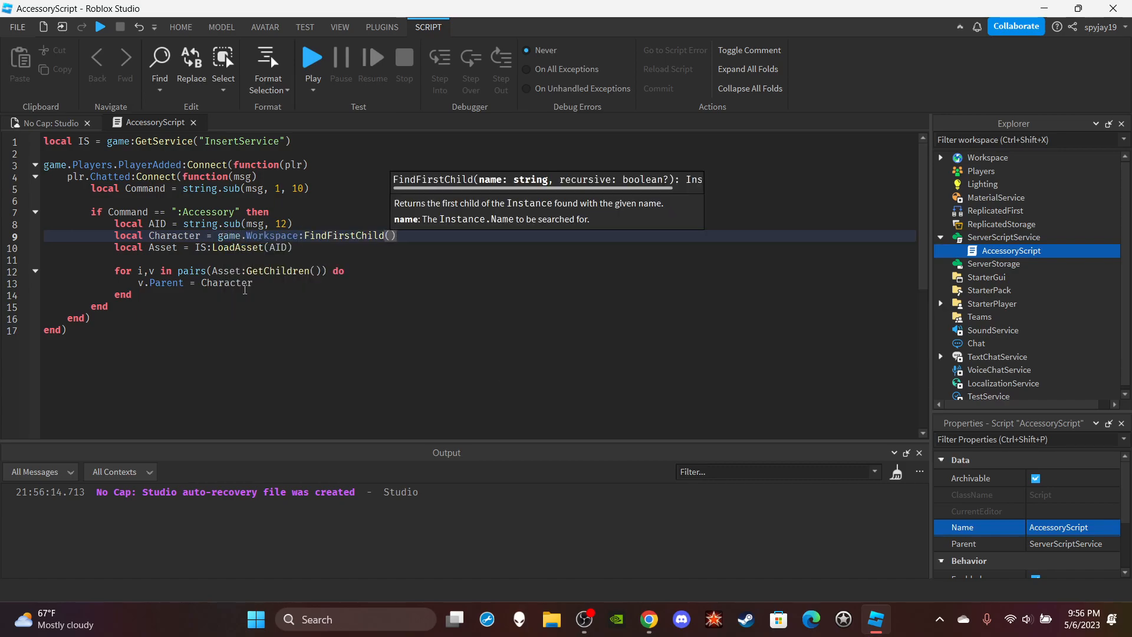
type("plr.M")
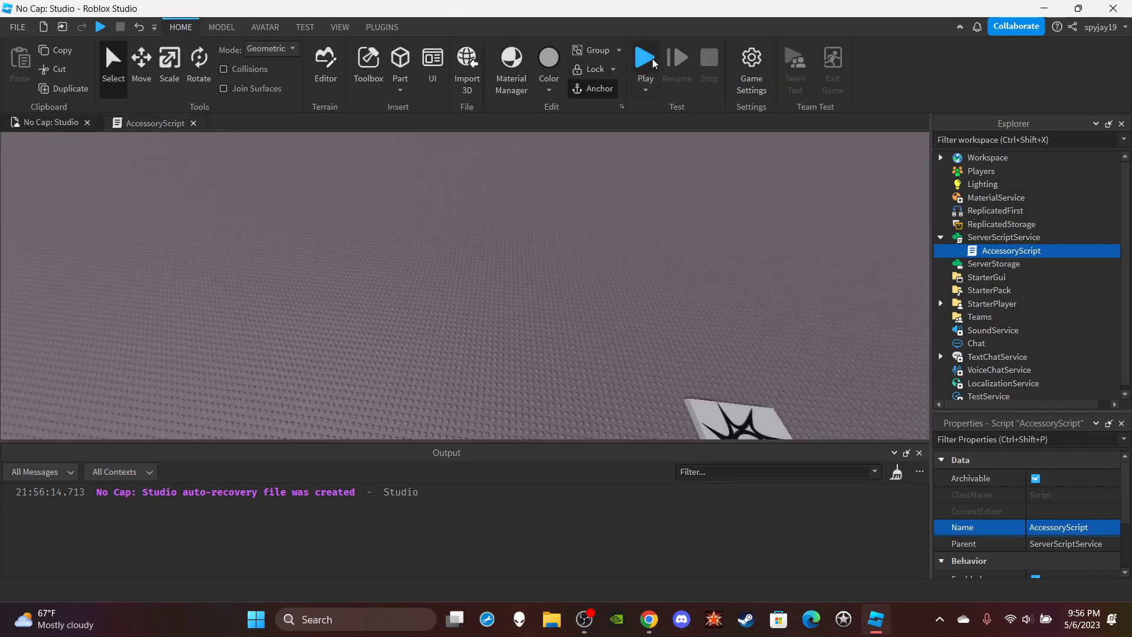
mouse_move(645, 57)
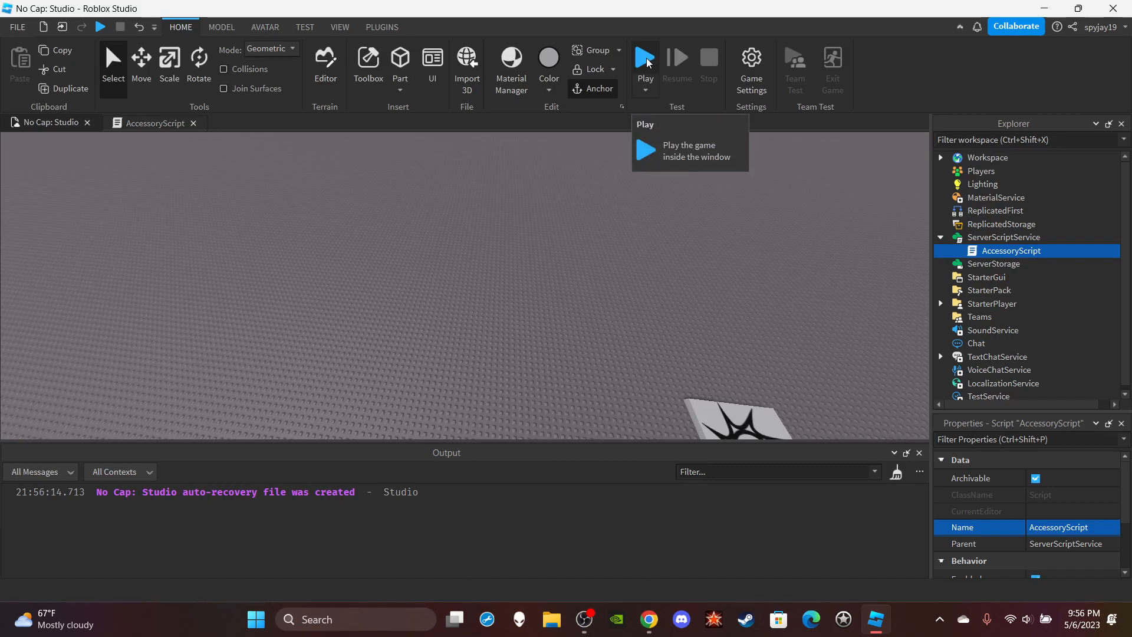
- Start a play test and expand Workspace to show the spawned character
left_click(643, 57)
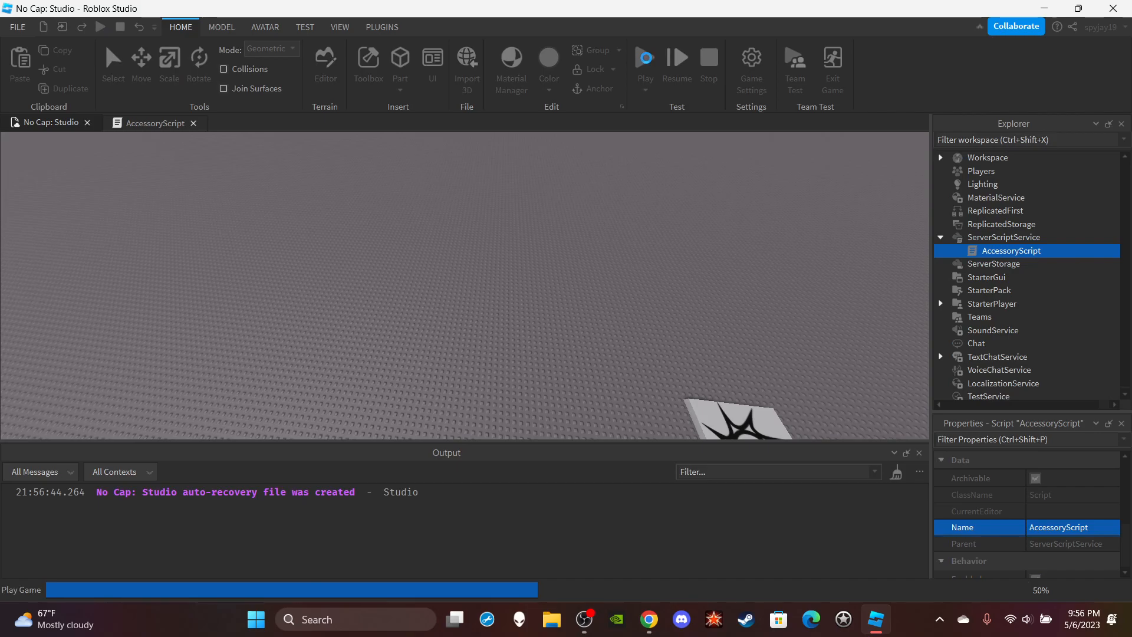
left_click(643, 58)
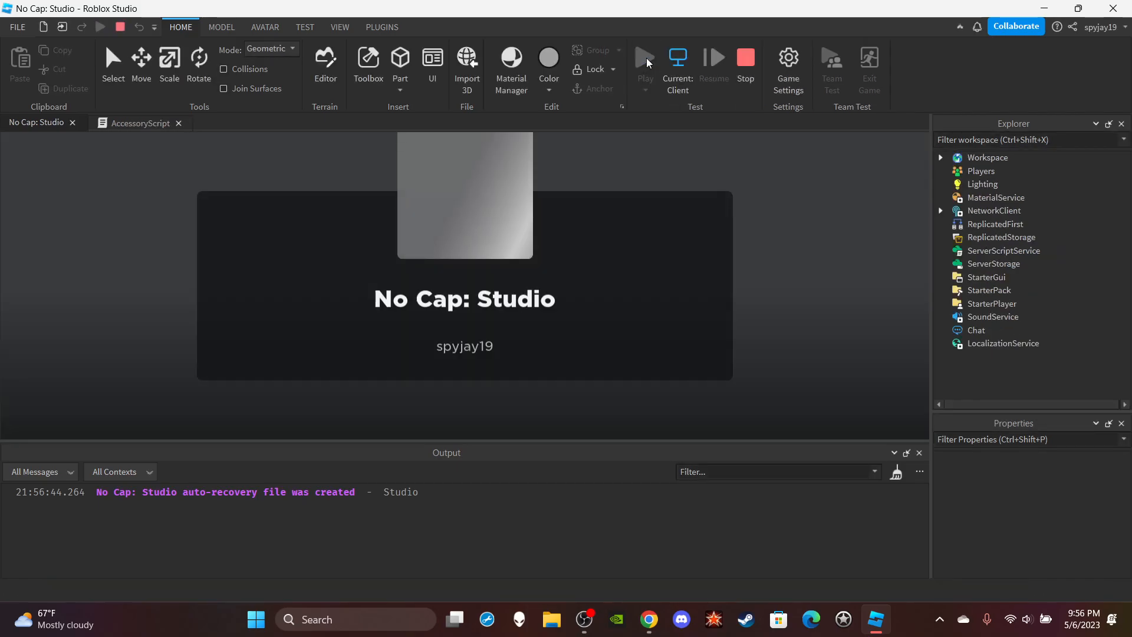
left_click(644, 57)
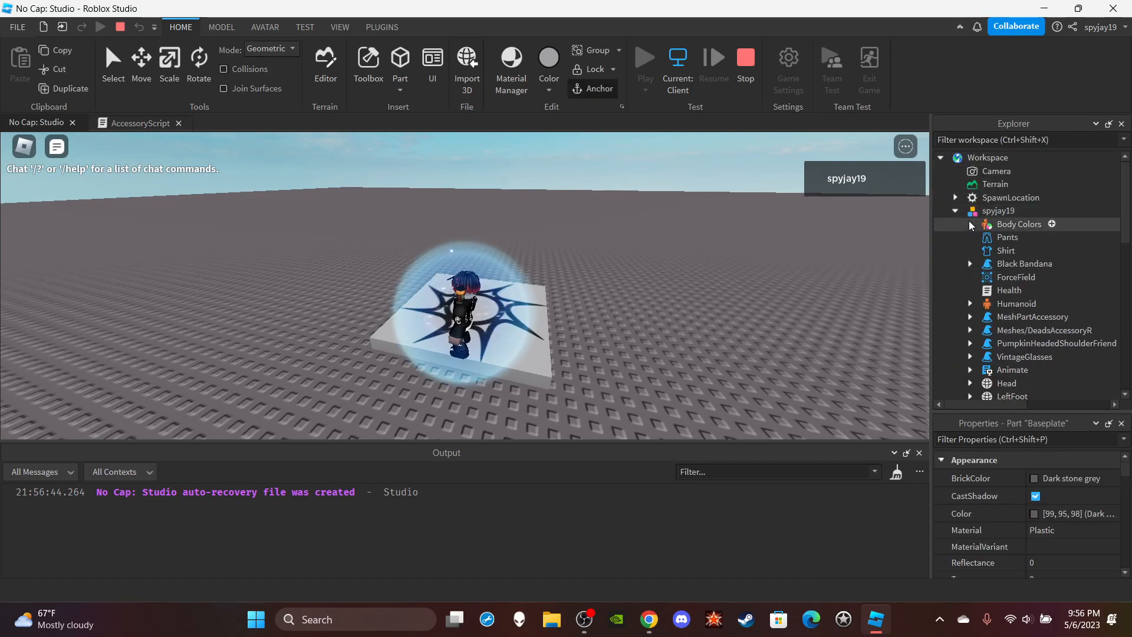
- Inspect VintageGlasses, the hair accessory and PumpkinHeadedShoulderFriend's Handle with its LeftCollarAttachment
scroll("down", 3)
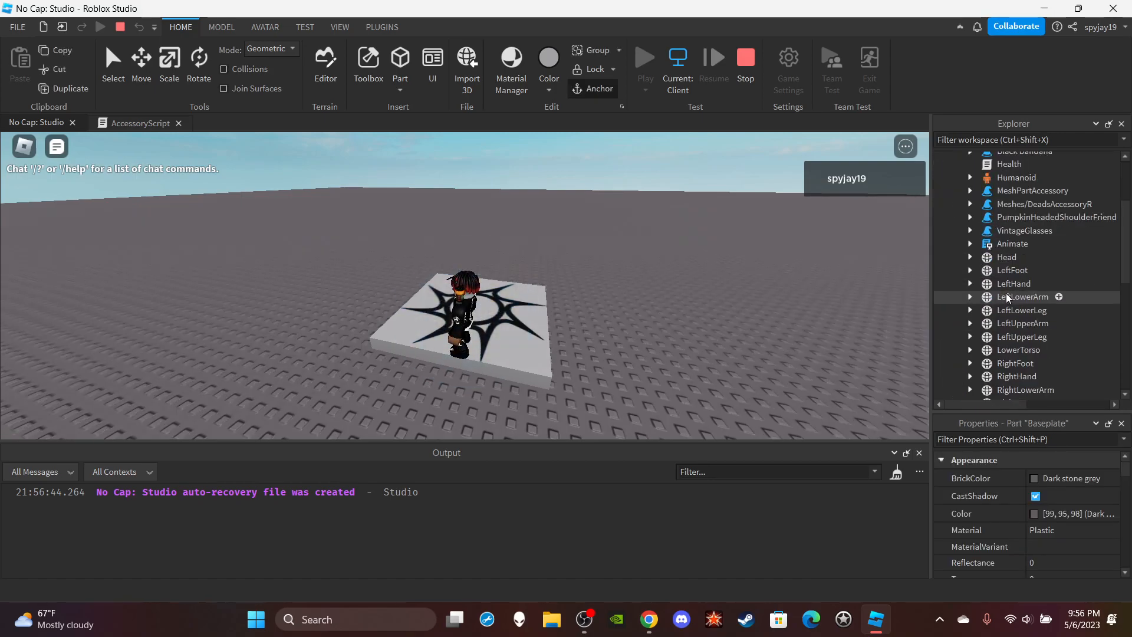
left_click(1024, 230)
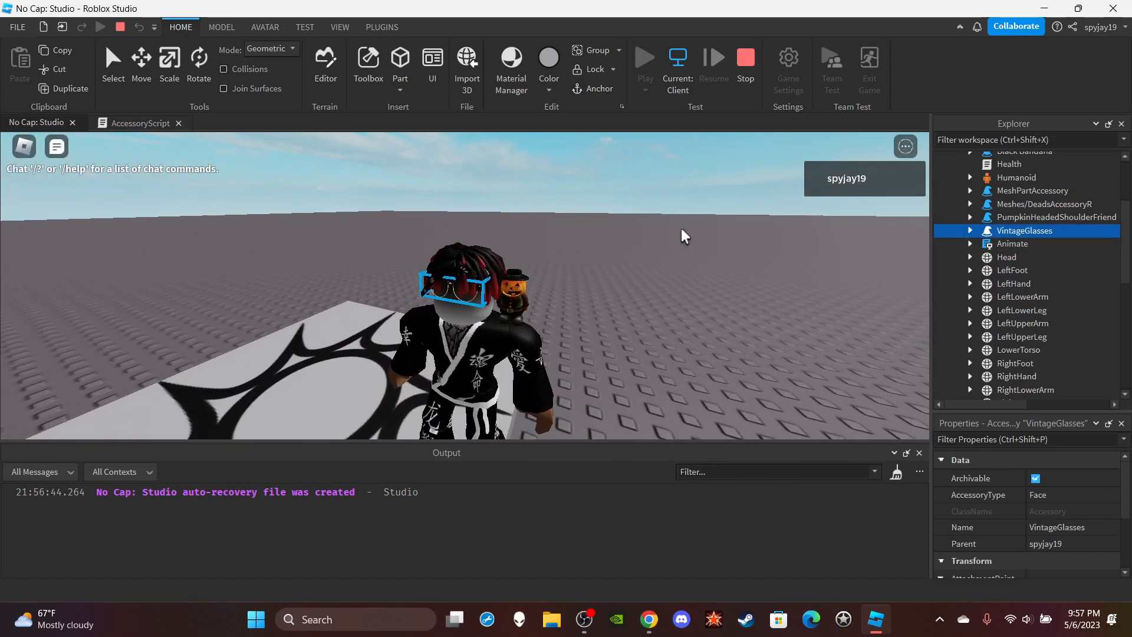
left_click(1042, 204)
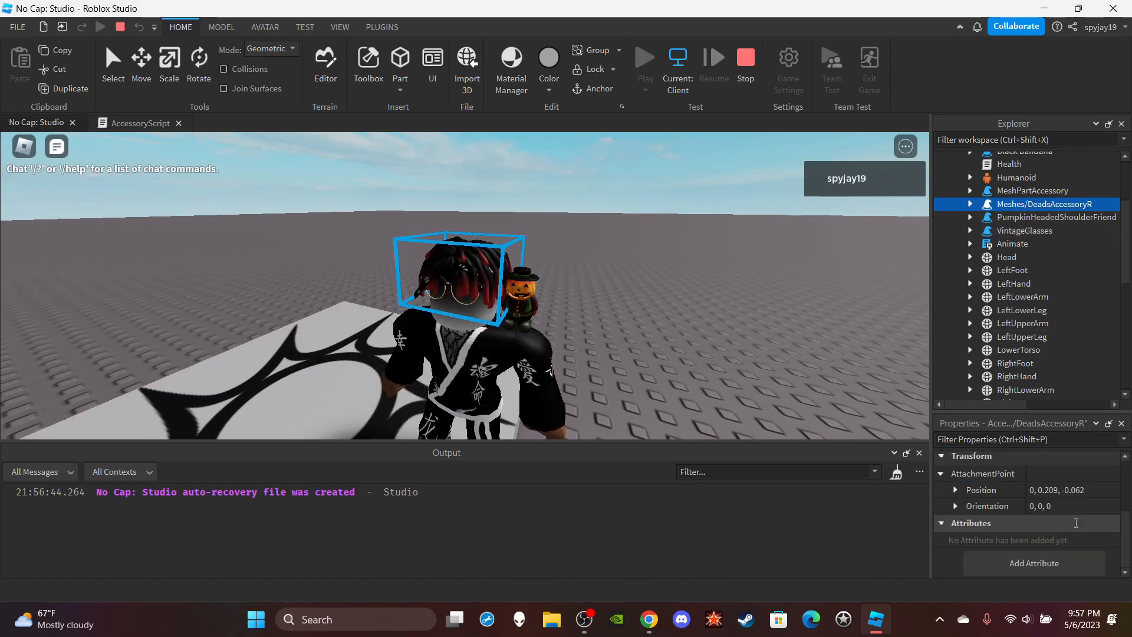
left_click(969, 204)
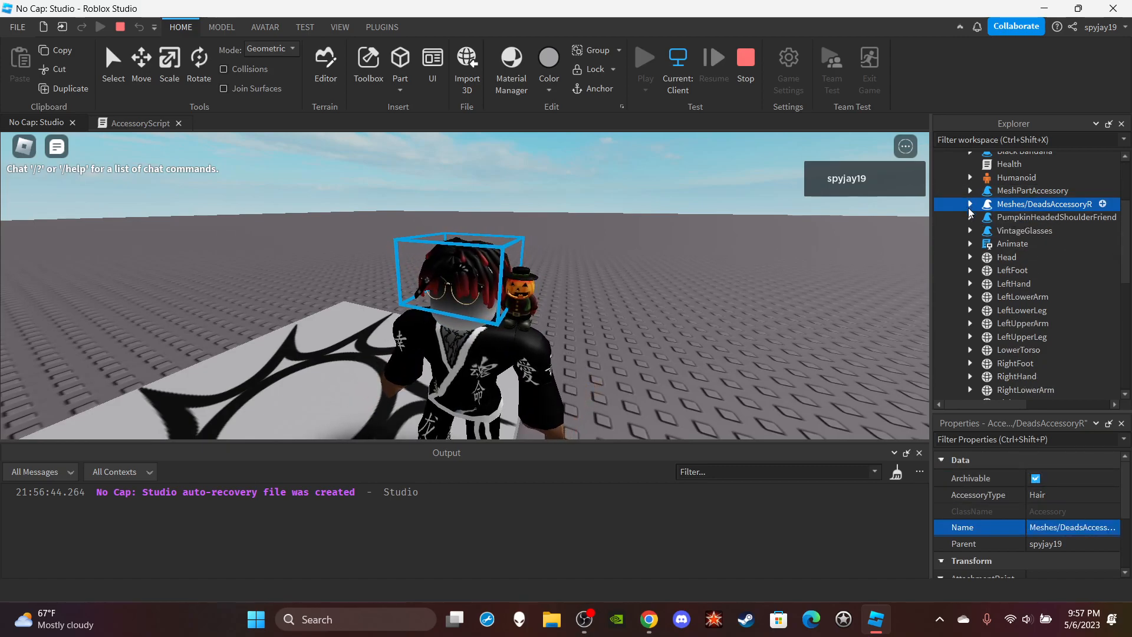
left_click(1055, 217)
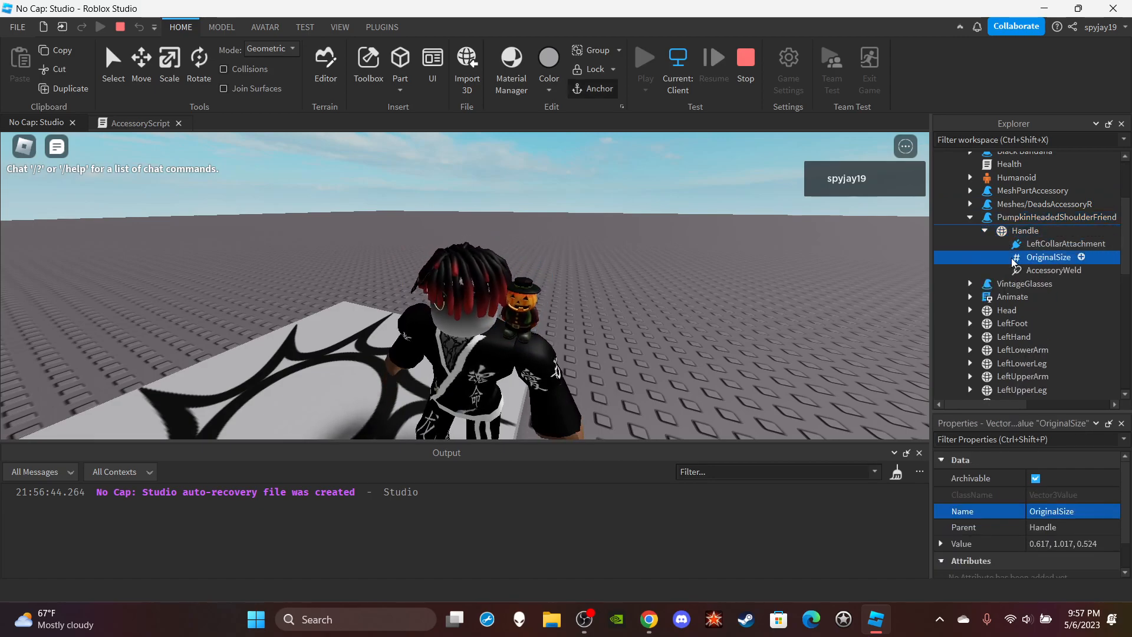
left_click(1064, 243)
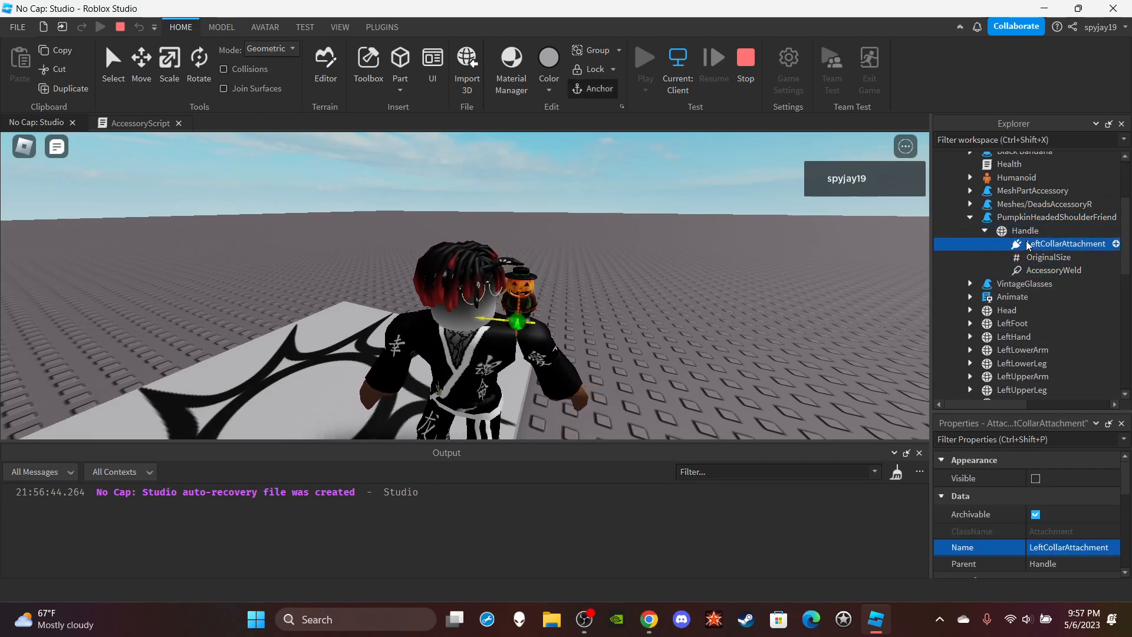
left_click(1023, 230)
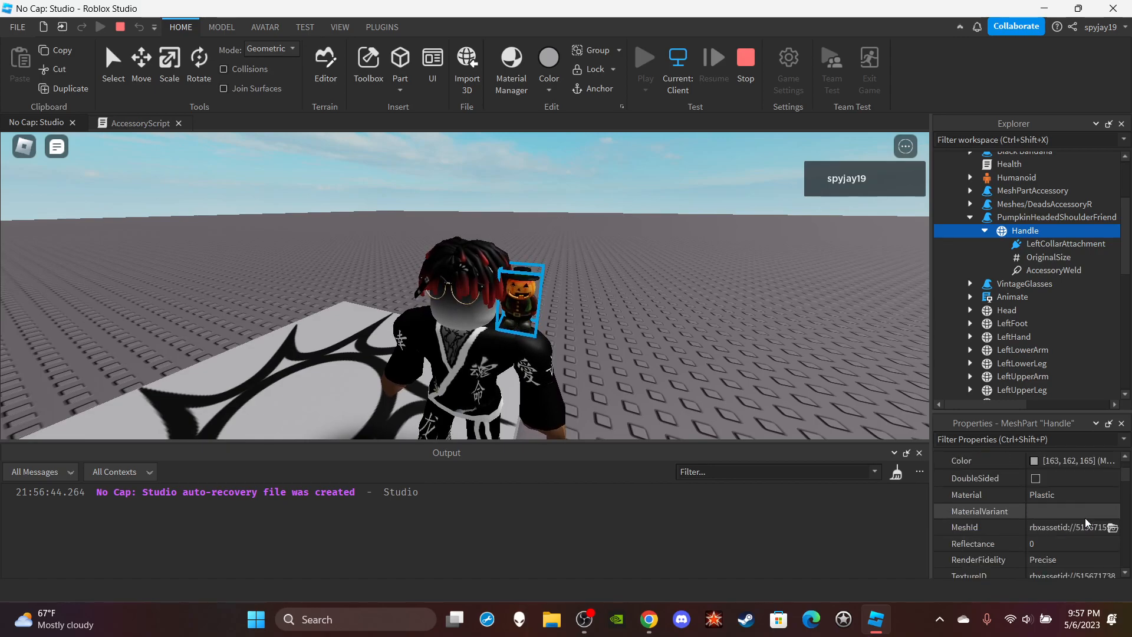
scroll("down", 3)
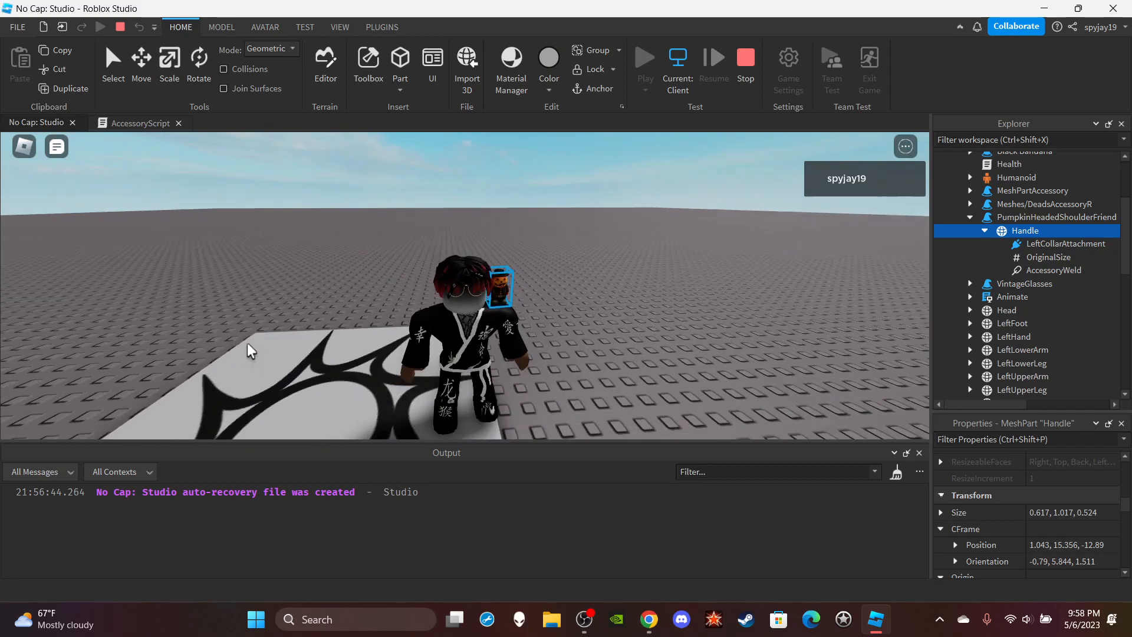
type(":Accessory")
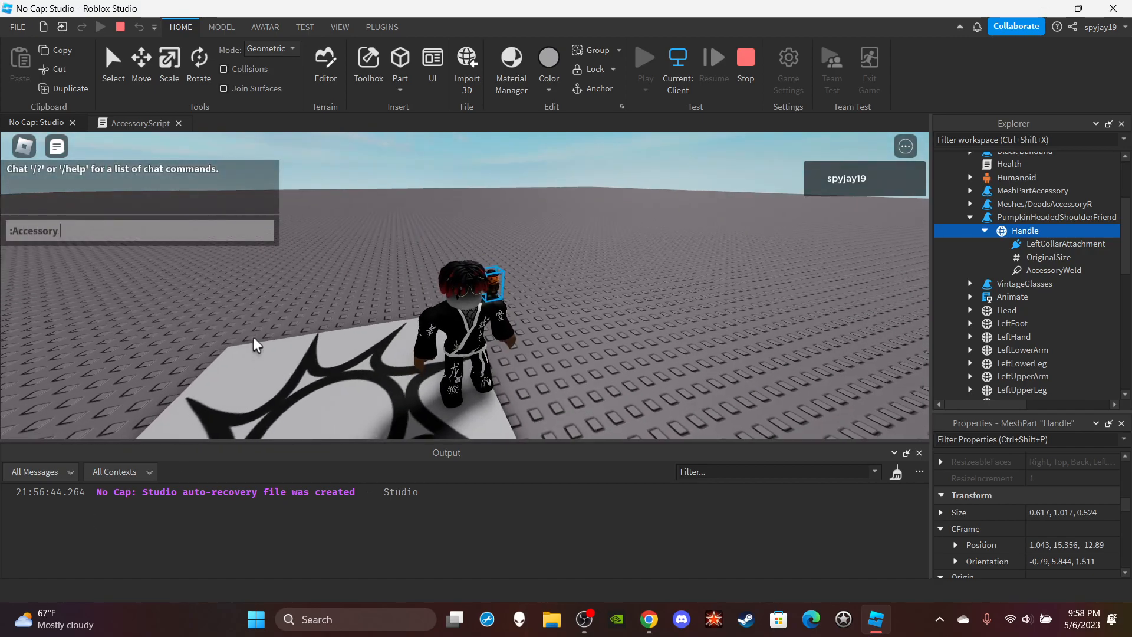
type("580")
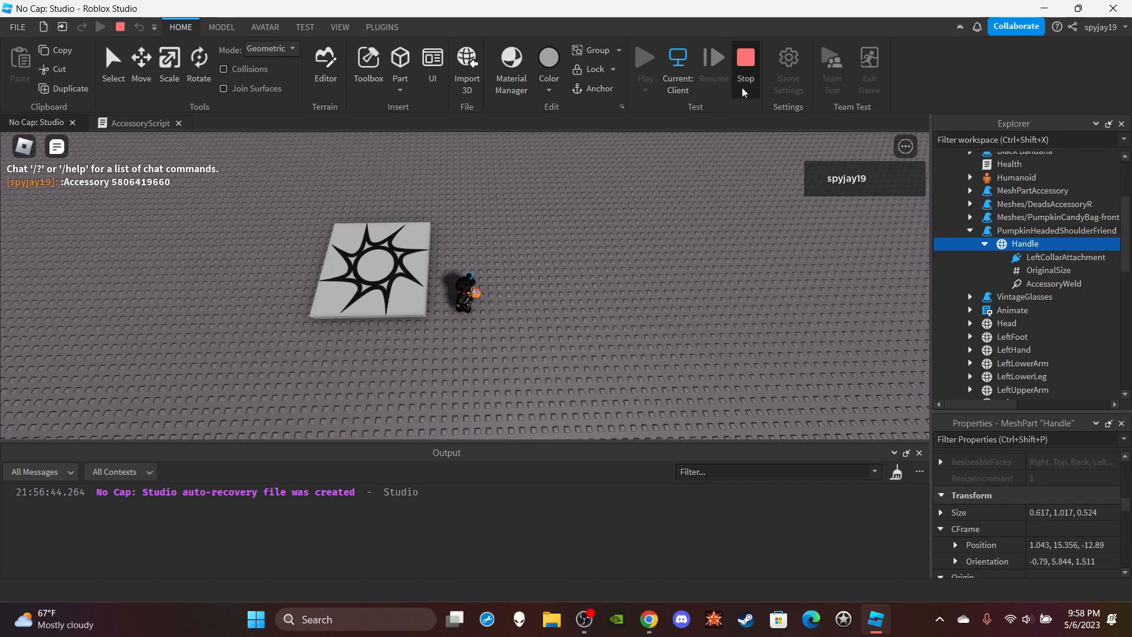
- Stop the play test, review AccessoryScript's code and return to the 3D view
left_click(745, 61)
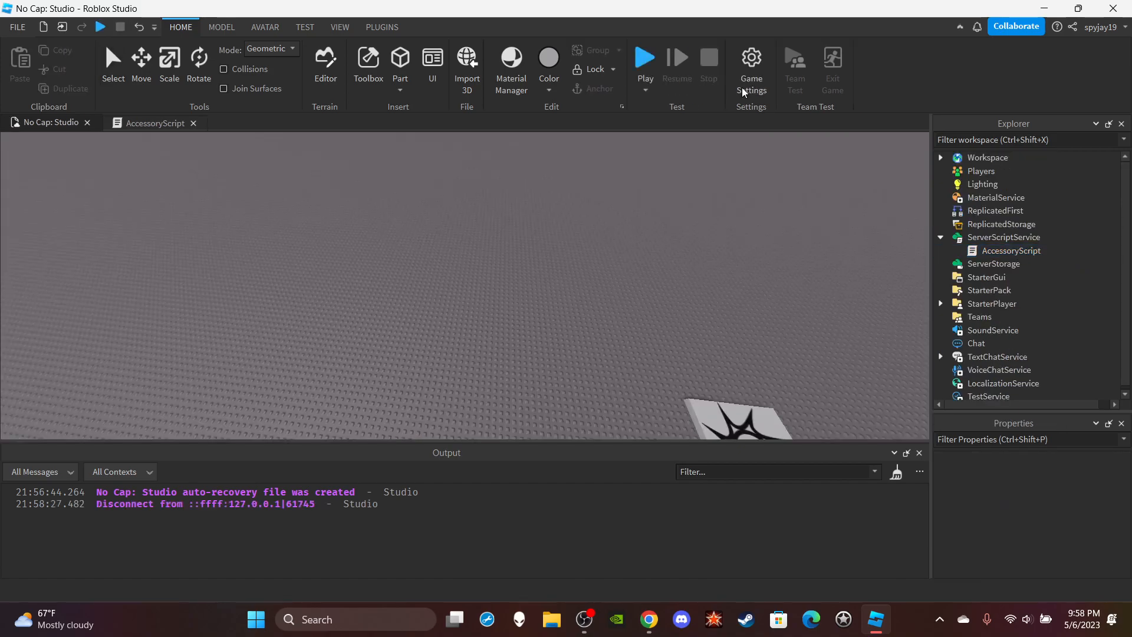
left_click(153, 123)
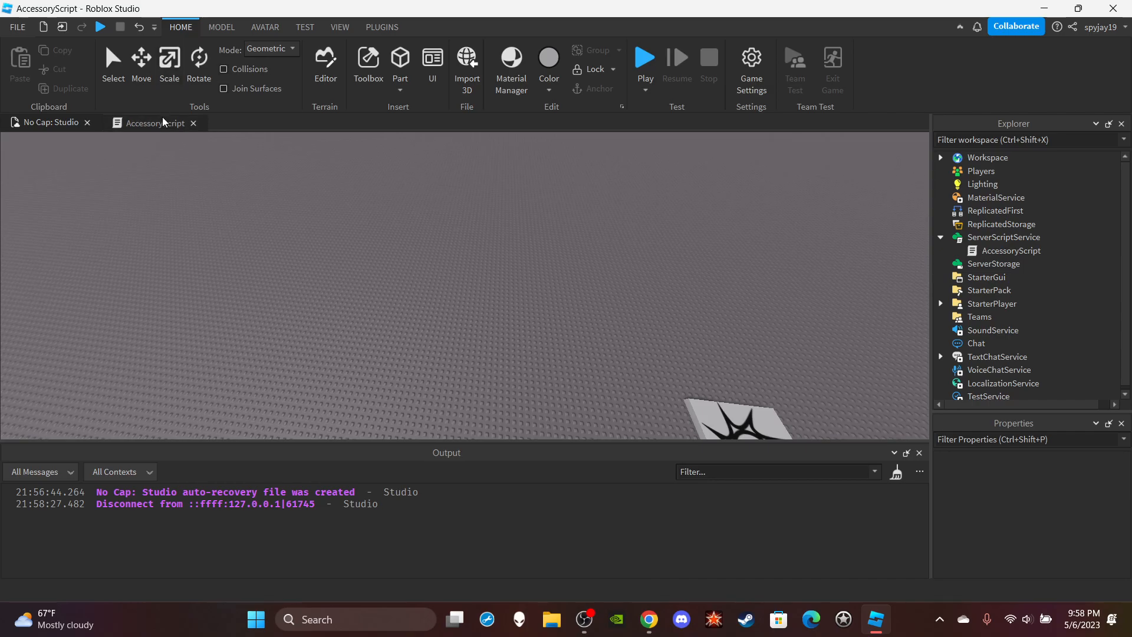
left_click(150, 123)
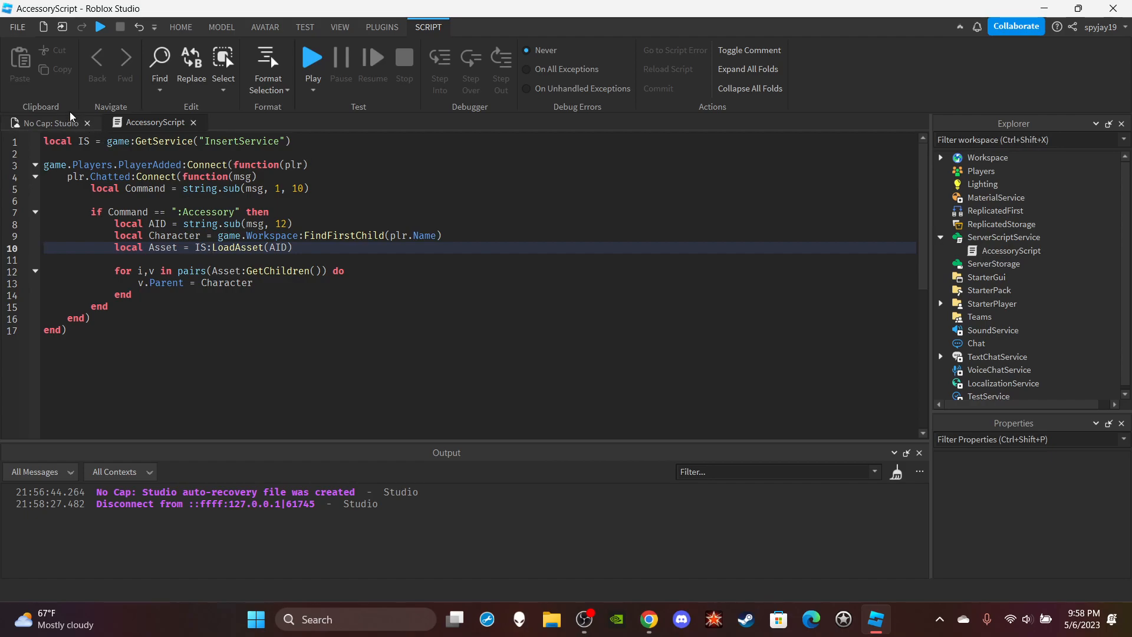
mouse_move(180, 205)
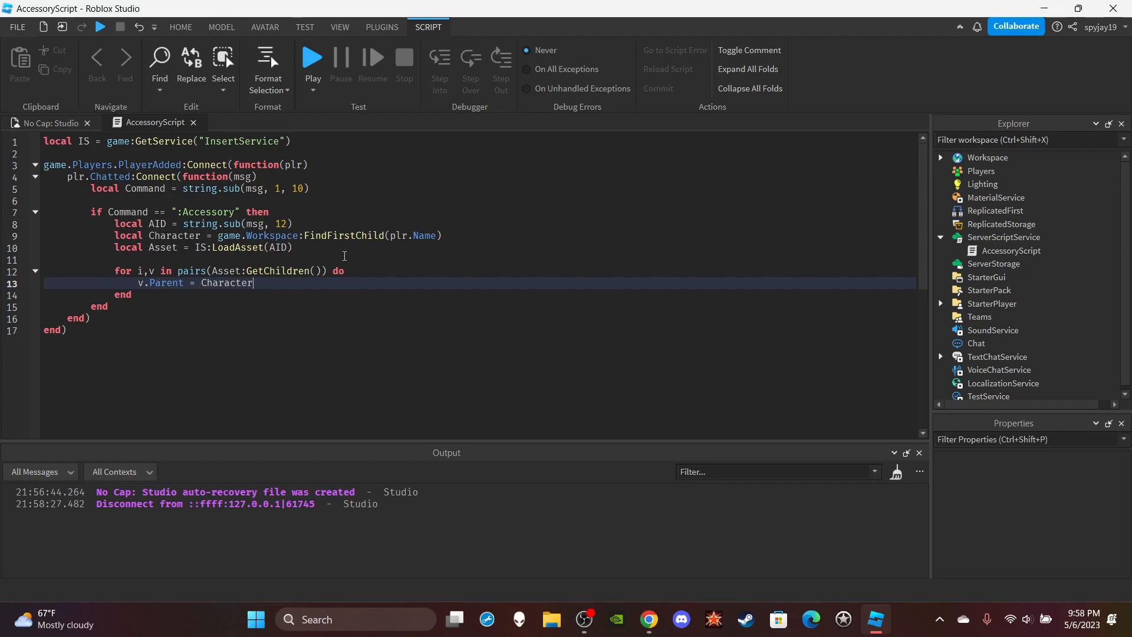
mouse_move(59, 109)
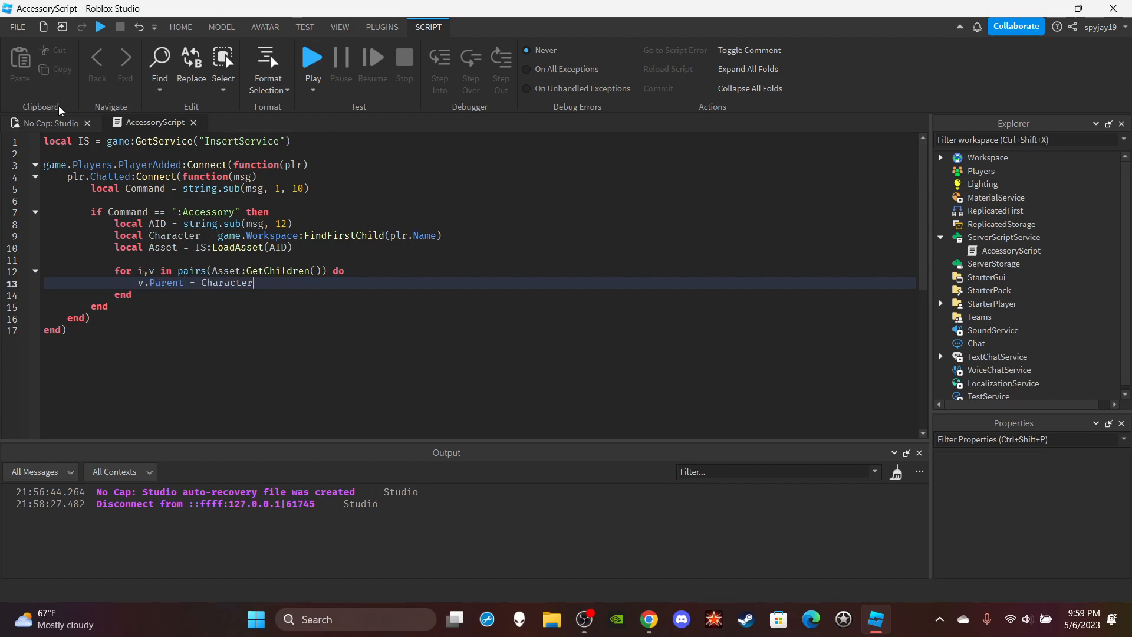
left_click(47, 122)
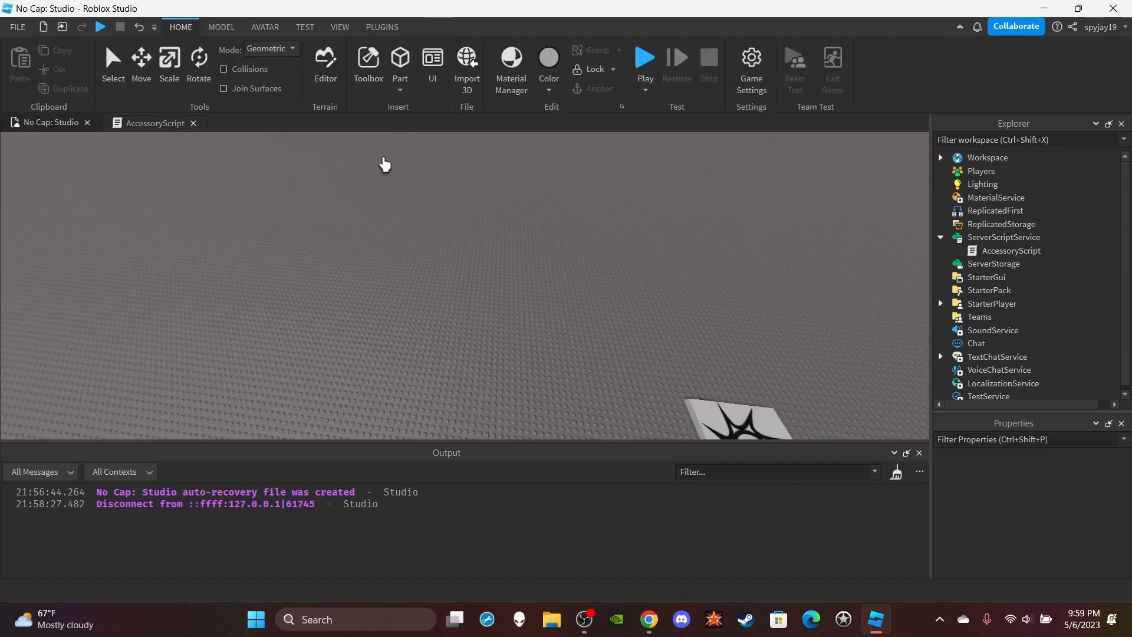
mouse_move(450, 170)
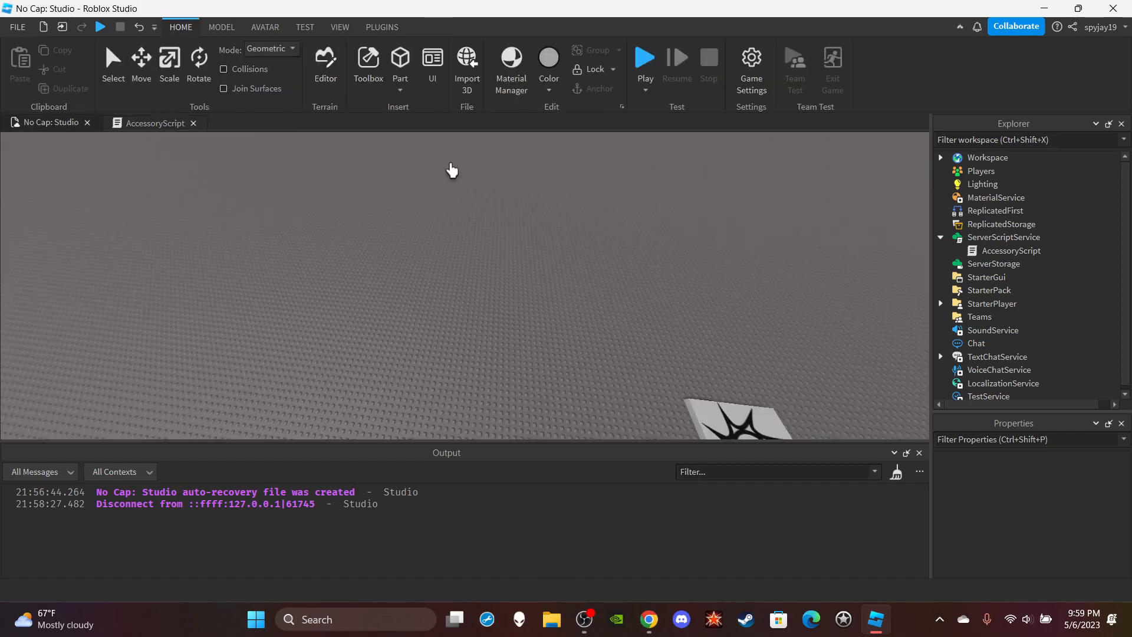